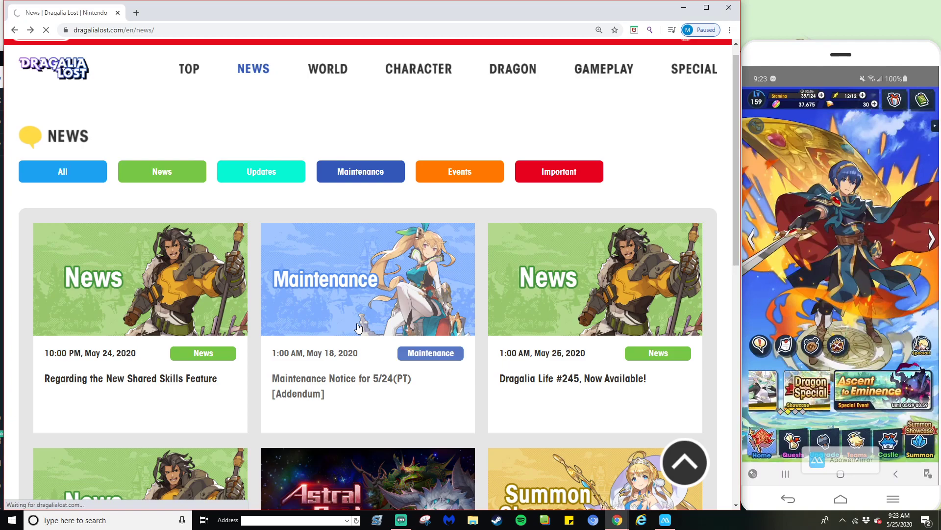
Open the 'Regarding the New Shared Skills Feature' news card on the Dragalia Lost news page.
{"action": "left_click", "coordinate": [367, 278]}
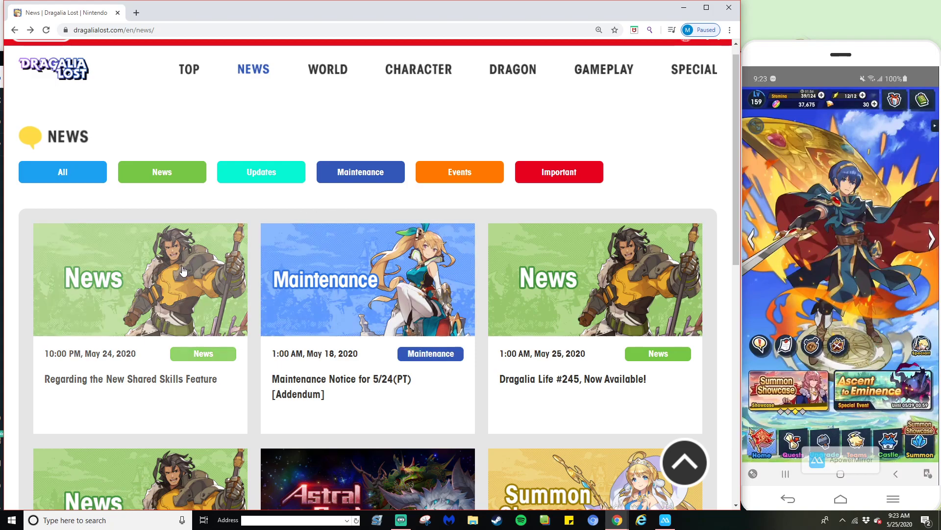
{"action": "left_click", "coordinate": [141, 279]}
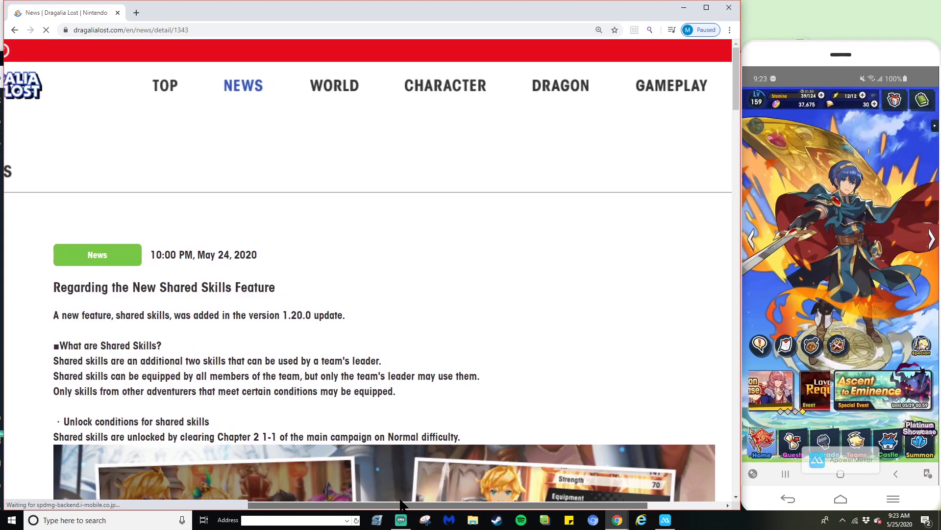
{"action": "scroll", "scroll_direction": "down", "scroll_amount": 3}
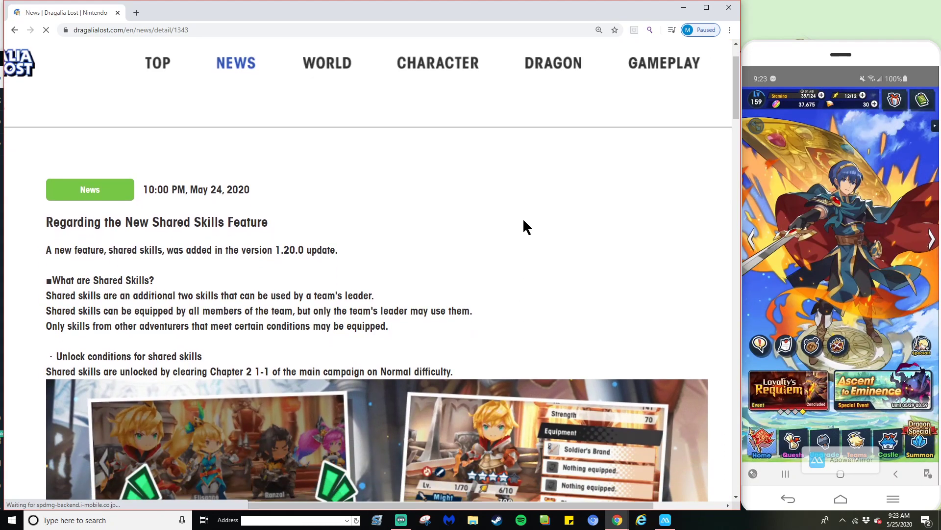
{"action": "scroll", "scroll_direction": "down", "scroll_amount": 3}
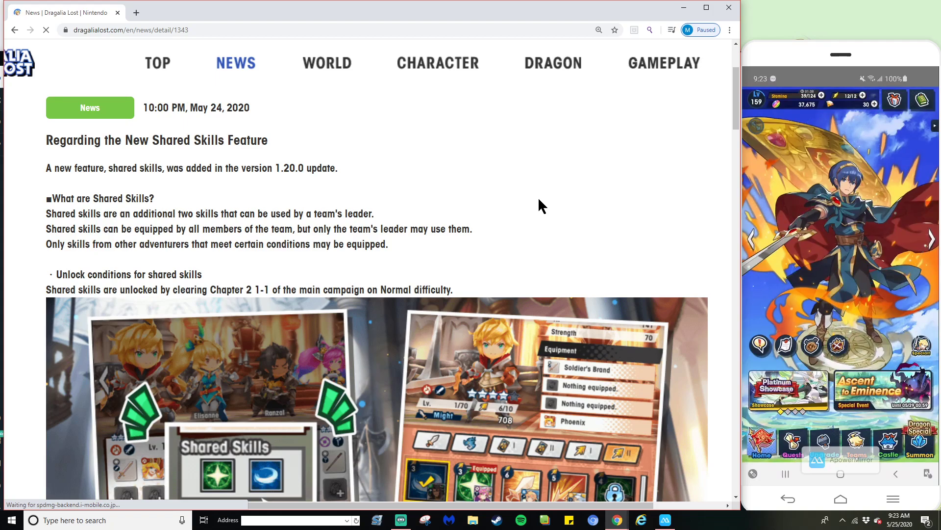
{"action": "mouse_move", "coordinate": [520, 195]}
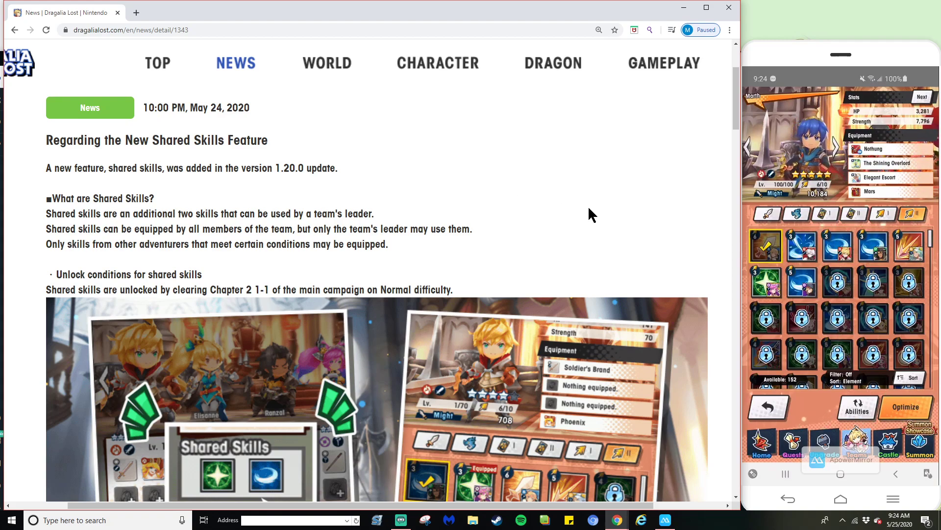
{"action": "mouse_move", "coordinate": [634, 217]}
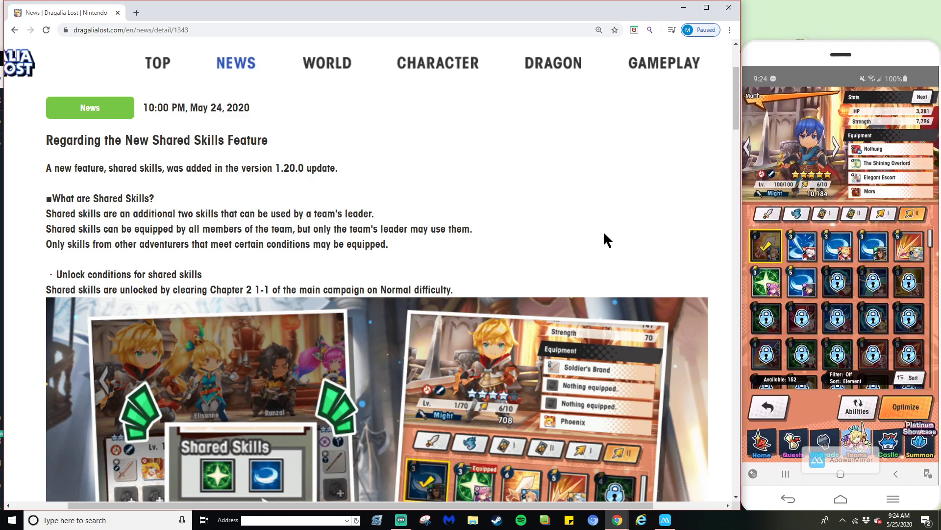
{"action": "scroll", "scroll_direction": "down", "scroll_amount": 3}
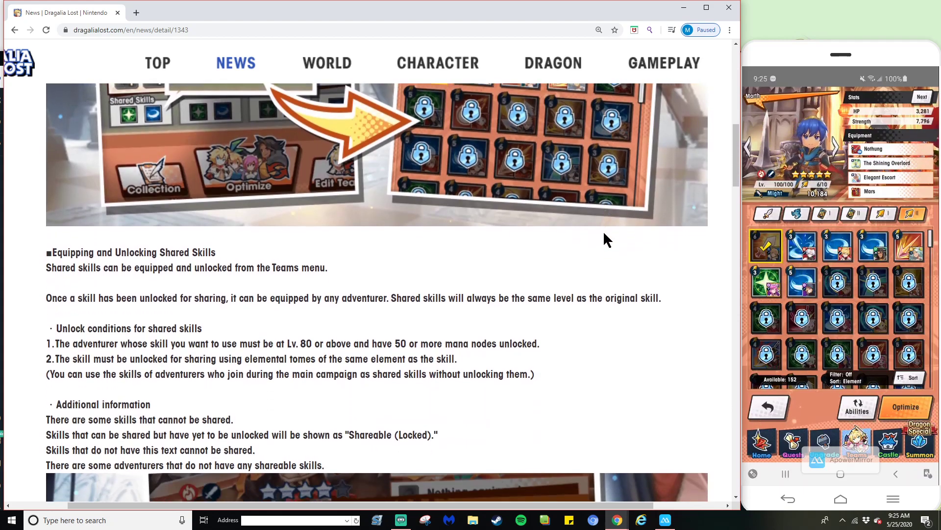
{"action": "scroll", "scroll_direction": "down", "scroll_amount": 3}
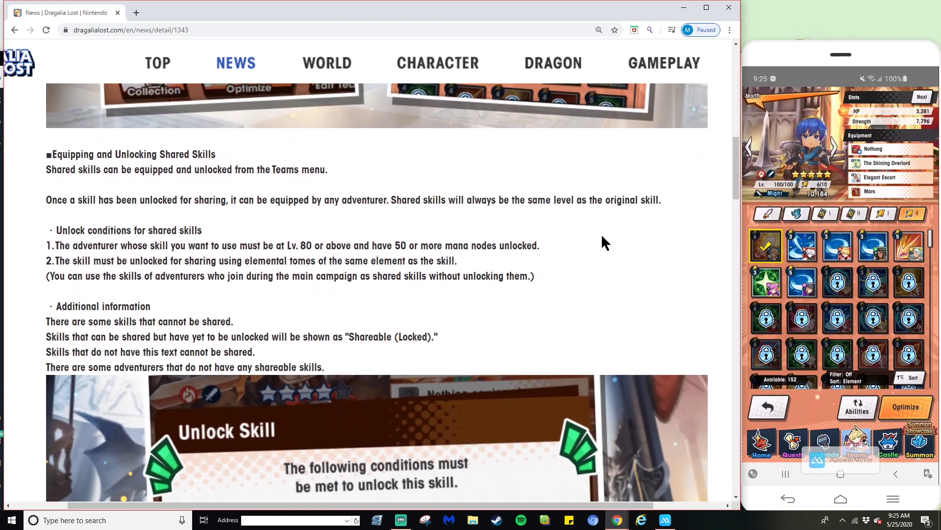
{"action": "scroll", "scroll_direction": "down", "scroll_amount": 3}
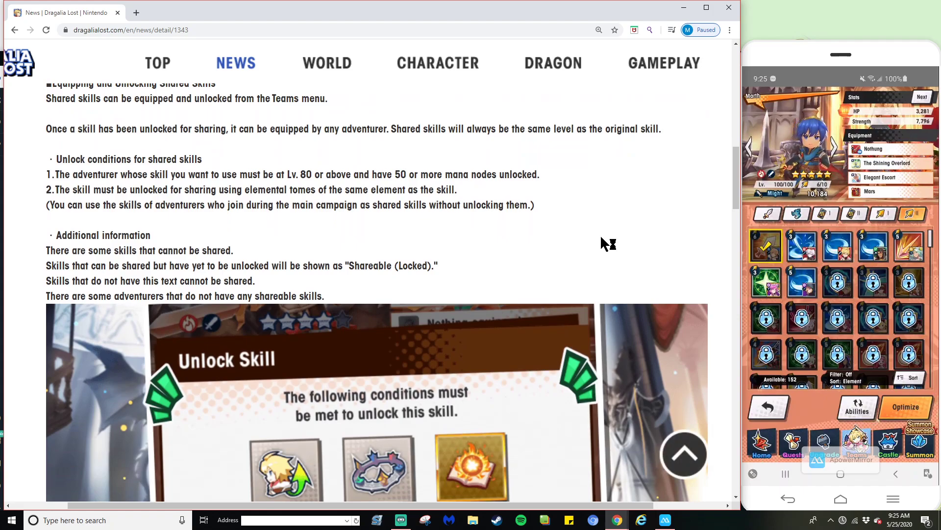
{"action": "scroll", "scroll_direction": "down", "scroll_amount": 3}
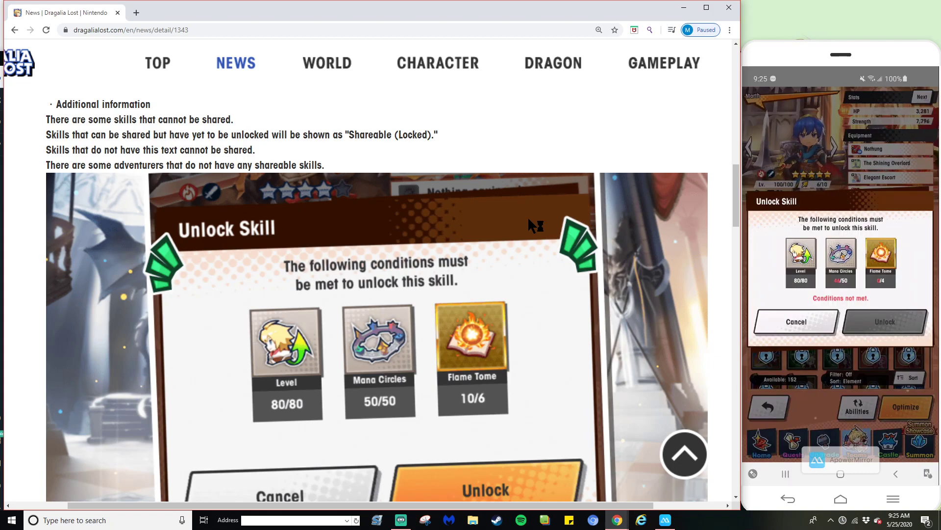
{"action": "scroll", "scroll_direction": "down", "scroll_amount": 3}
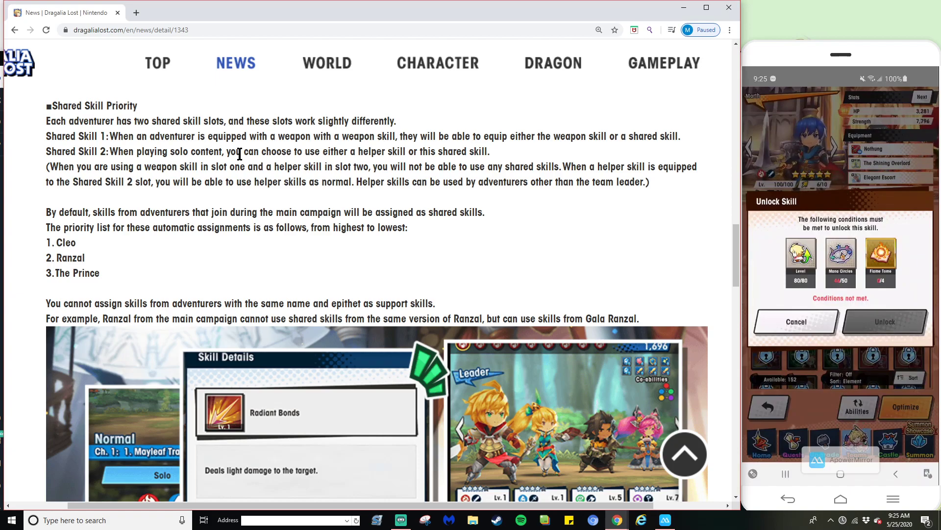
{"action": "mouse_move", "coordinate": [536, 240]}
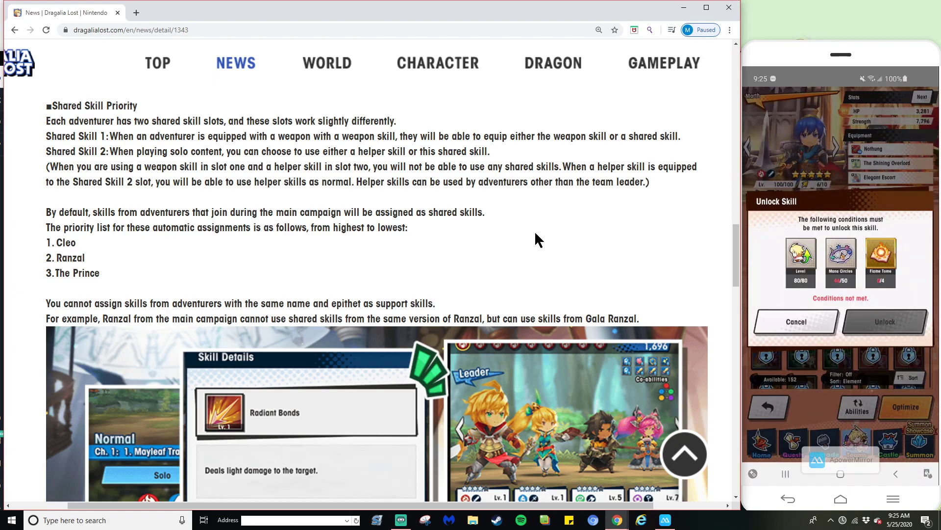
{"action": "scroll", "scroll_direction": "down", "scroll_amount": 3}
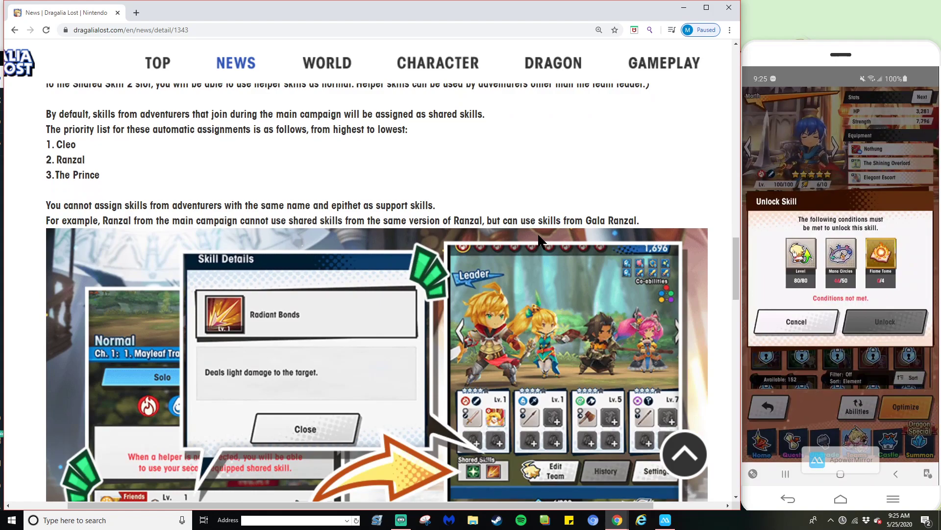
{"action": "scroll", "scroll_direction": "down", "scroll_amount": 3}
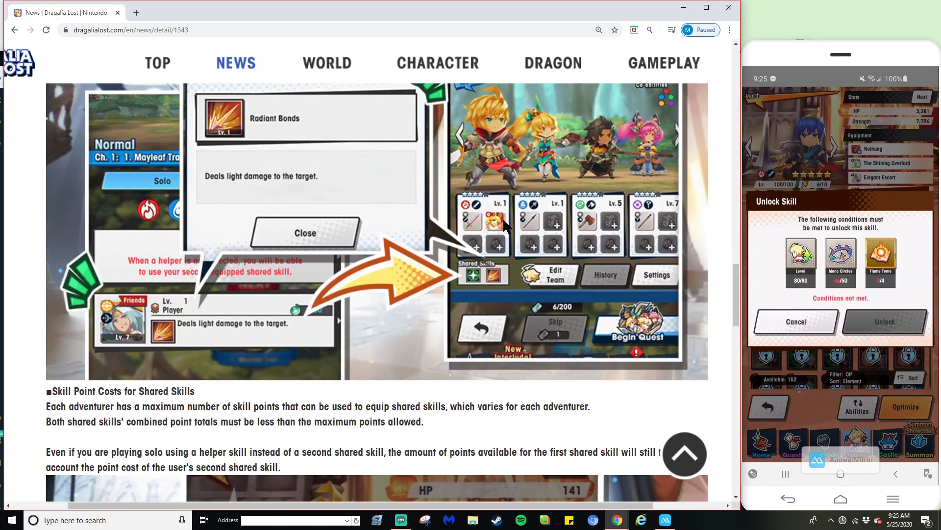
{"action": "scroll", "scroll_direction": "down", "scroll_amount": 3}
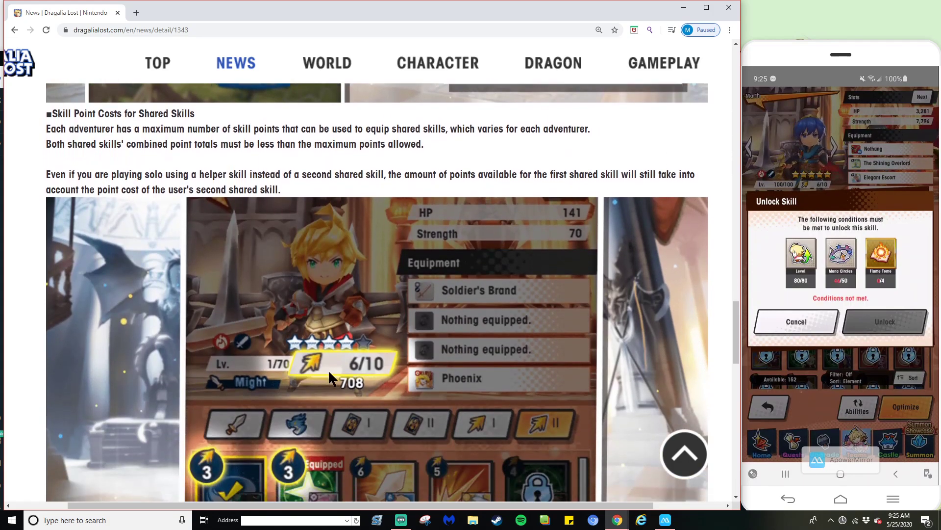
{"action": "mouse_move", "coordinate": [375, 344]}
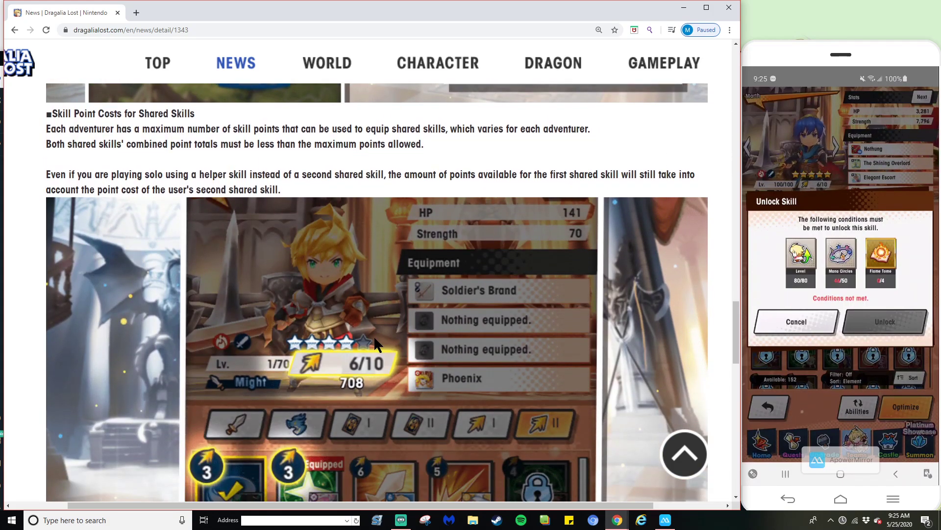
Cancel the Unlock Skill prompt, then view and close the Megingjörð and Blazing Circlet details.
{"action": "left_click", "coordinate": [795, 321]}
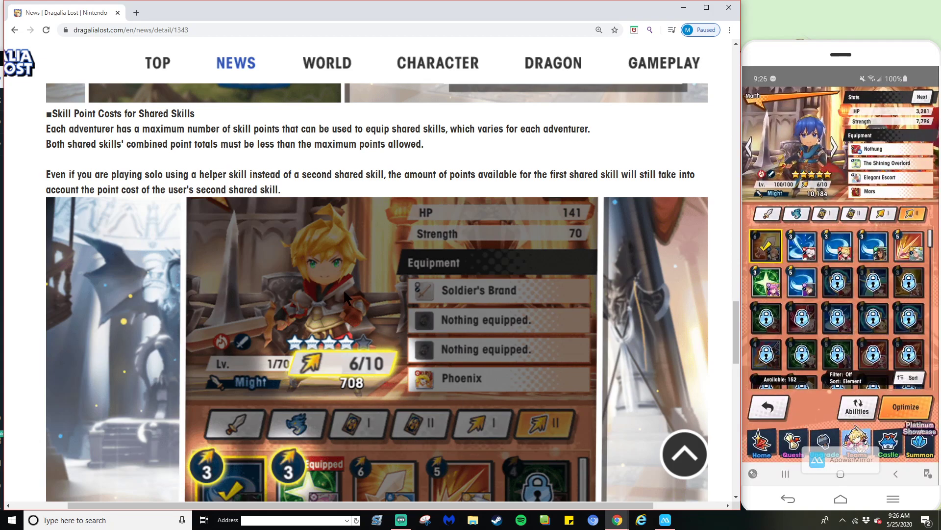
{"action": "mouse_move", "coordinate": [720, 161]}
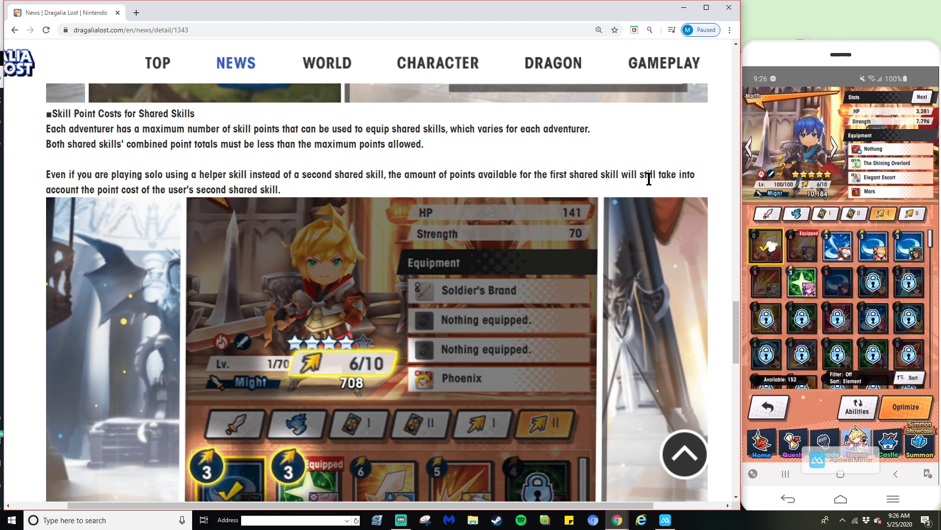
{"action": "left_click", "coordinate": [764, 245]}
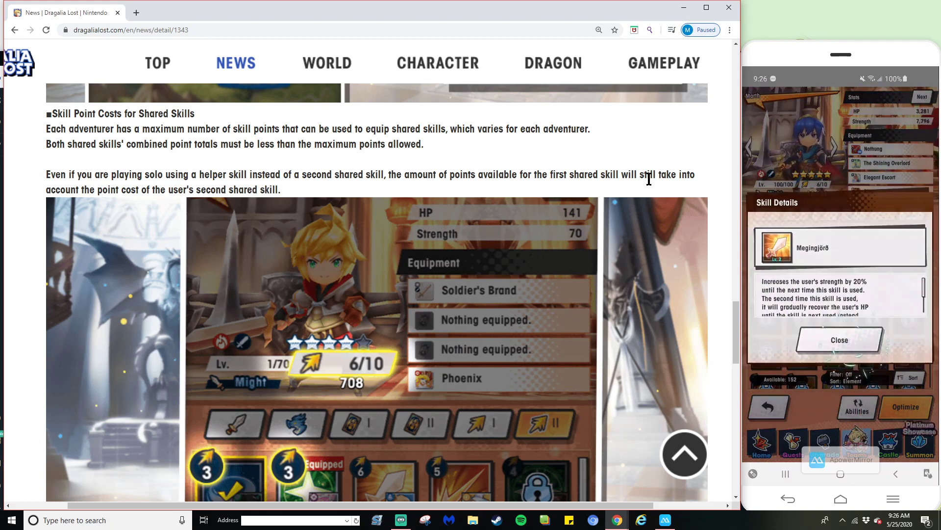
{"action": "left_click", "coordinate": [839, 340]}
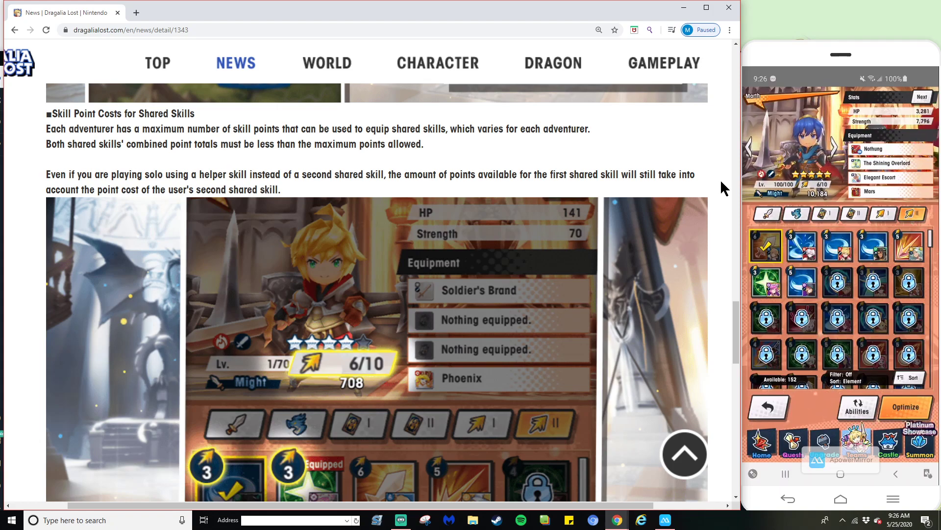
{"action": "left_click", "coordinate": [764, 244]}
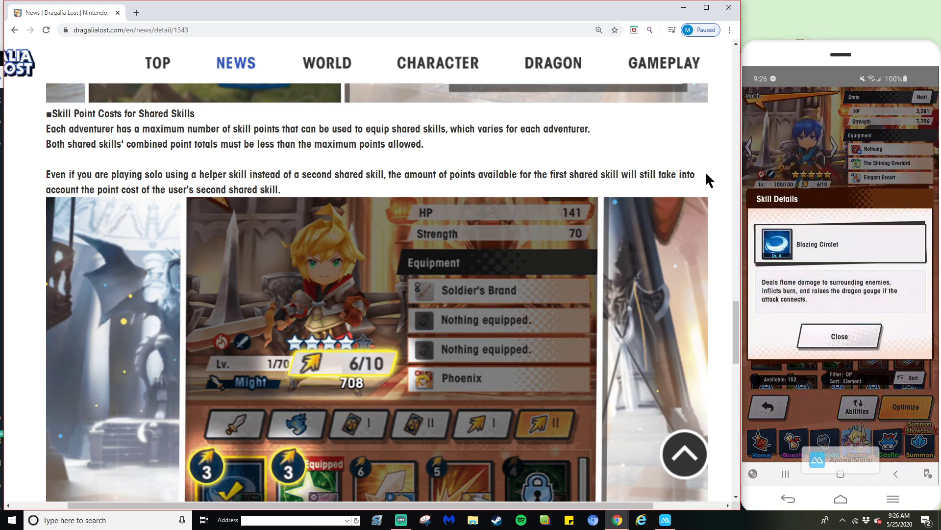
{"action": "left_click", "coordinate": [839, 336]}
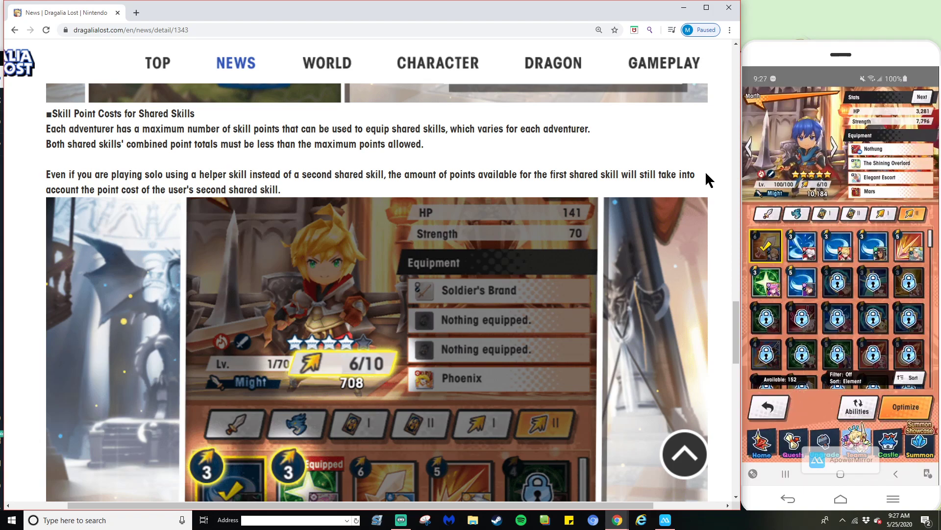
Scroll the article down to the Unlocking Shared Skills, efficacy and elemental attunement sections.
{"action": "scroll", "scroll_direction": "down", "scroll_amount": 3}
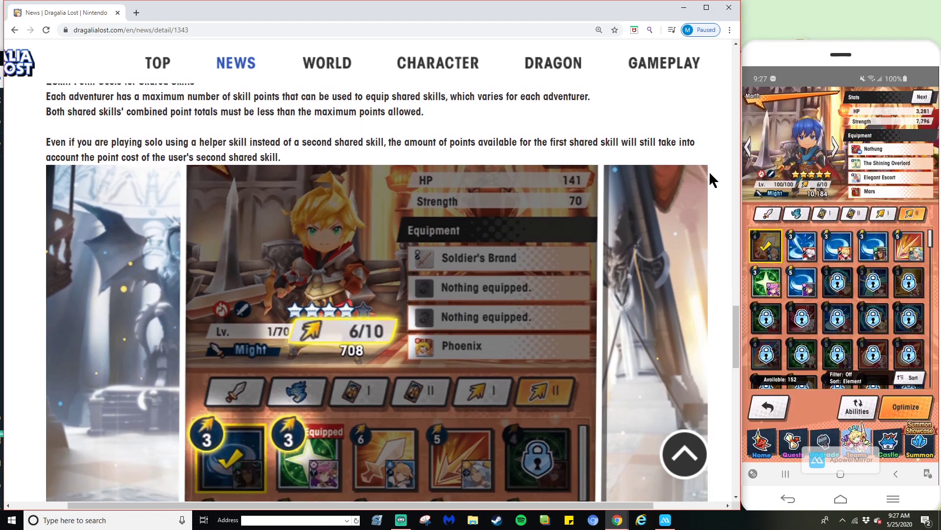
{"action": "scroll", "scroll_direction": "down", "scroll_amount": 3}
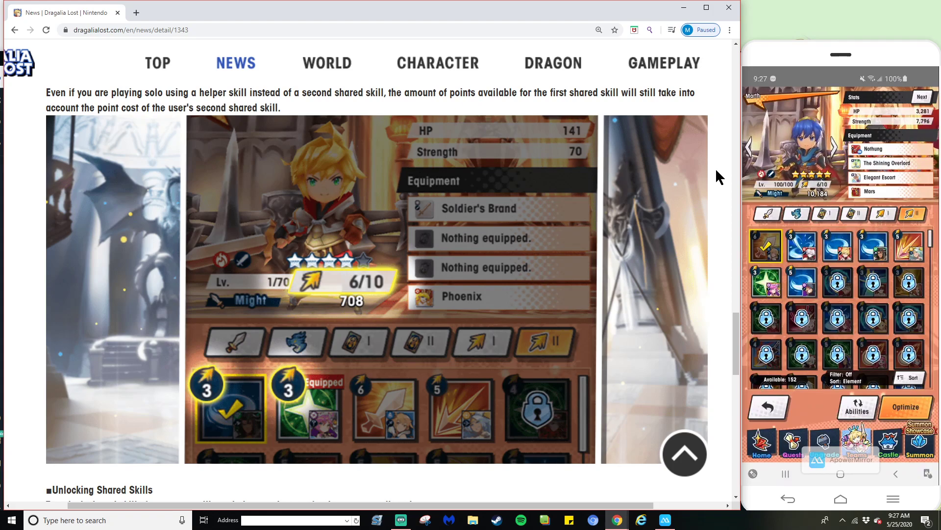
{"action": "scroll", "scroll_direction": "down", "scroll_amount": 3}
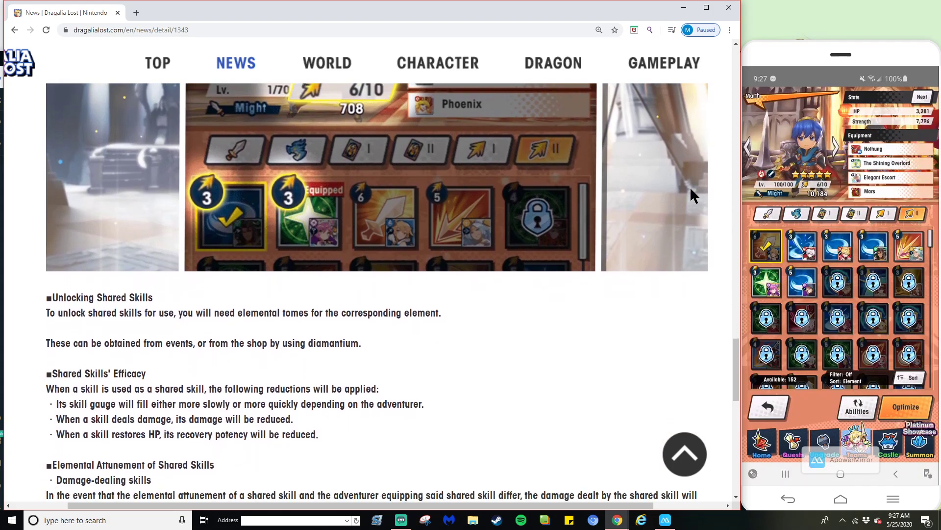
{"action": "scroll", "scroll_direction": "down", "scroll_amount": 3}
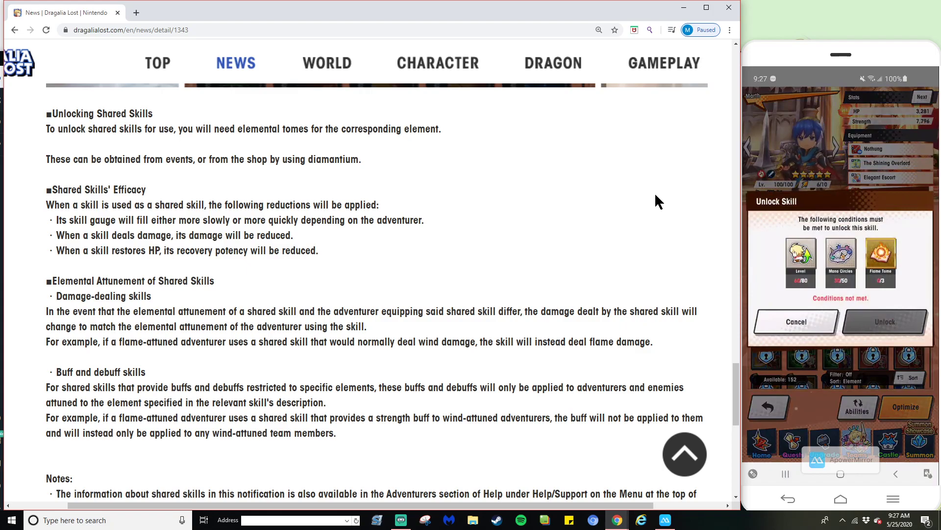
{"action": "mouse_move", "coordinate": [175, 174]}
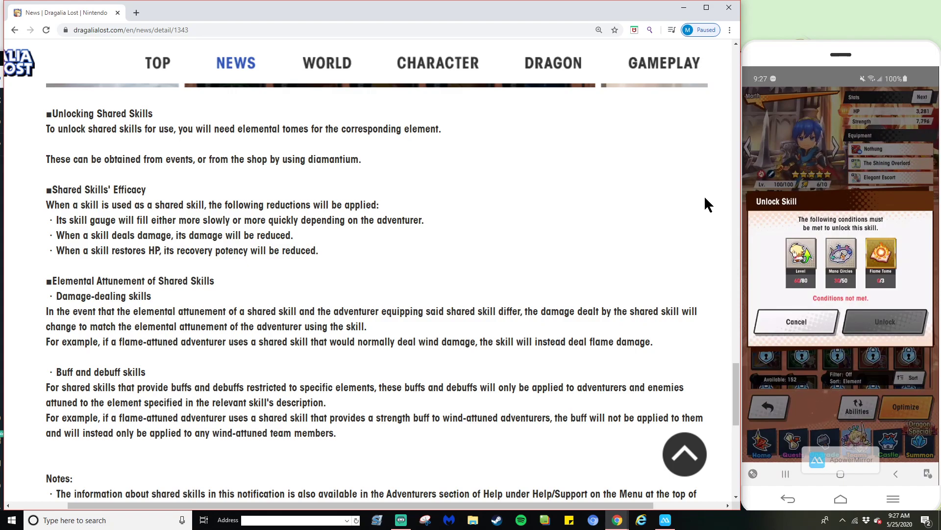
Choose Unlock and confirm going to the Shop, then scroll past the weekly Flame Tome offer.
{"action": "left_click", "coordinate": [883, 322]}
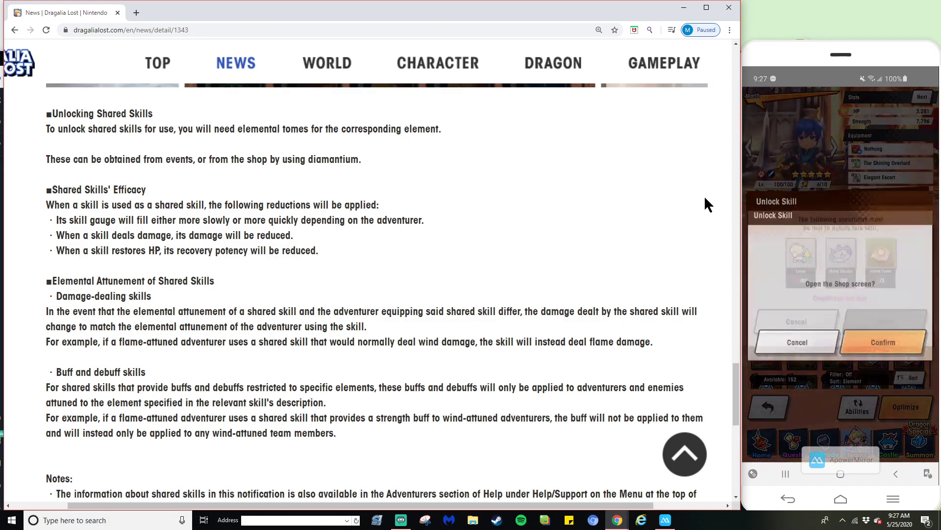
{"action": "left_click", "coordinate": [883, 342]}
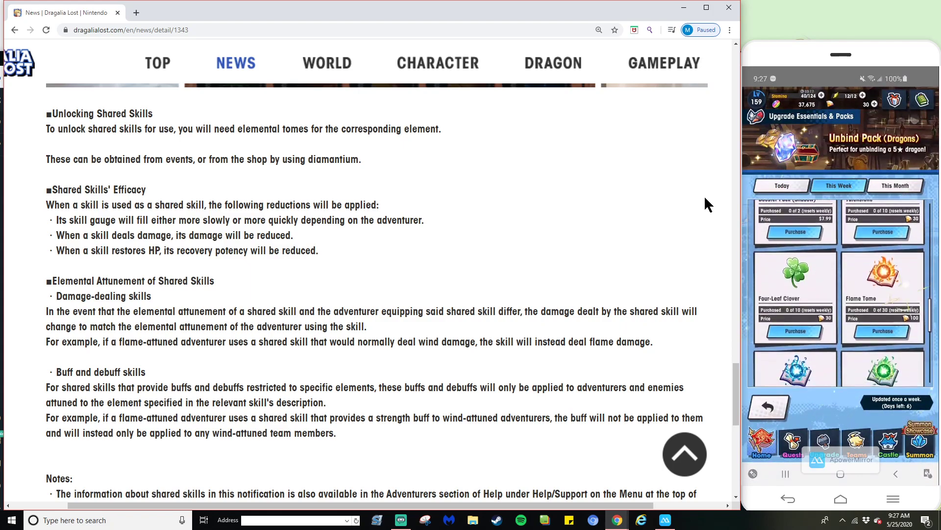
{"action": "scroll", "scroll_direction": "down", "scroll_amount": 3}
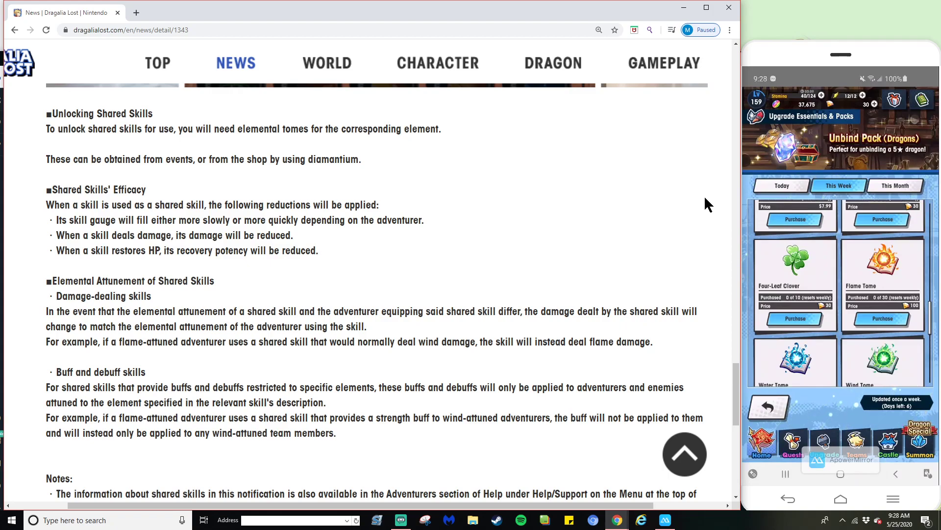
{"action": "scroll", "scroll_direction": "down", "scroll_amount": 3}
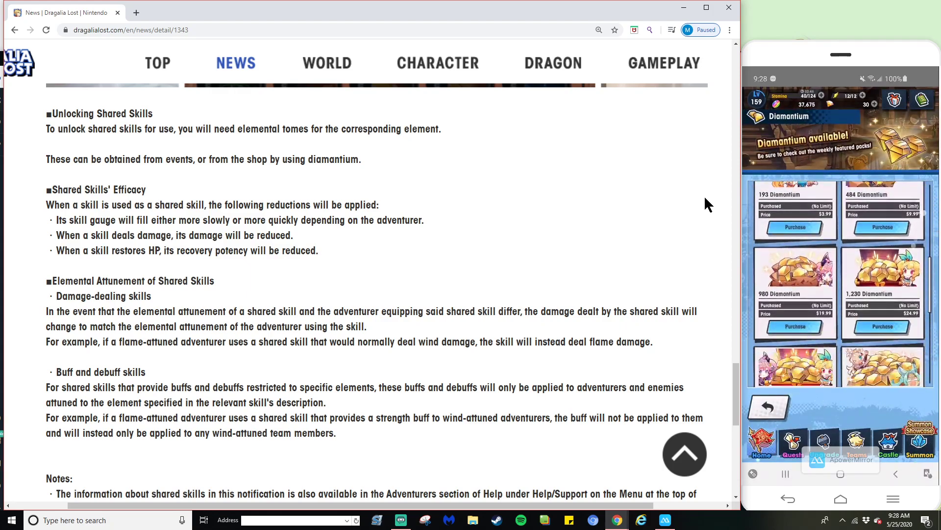
Scroll down through the shop's Diamantium purchase packs.
{"action": "scroll", "scroll_direction": "down", "scroll_amount": 3}
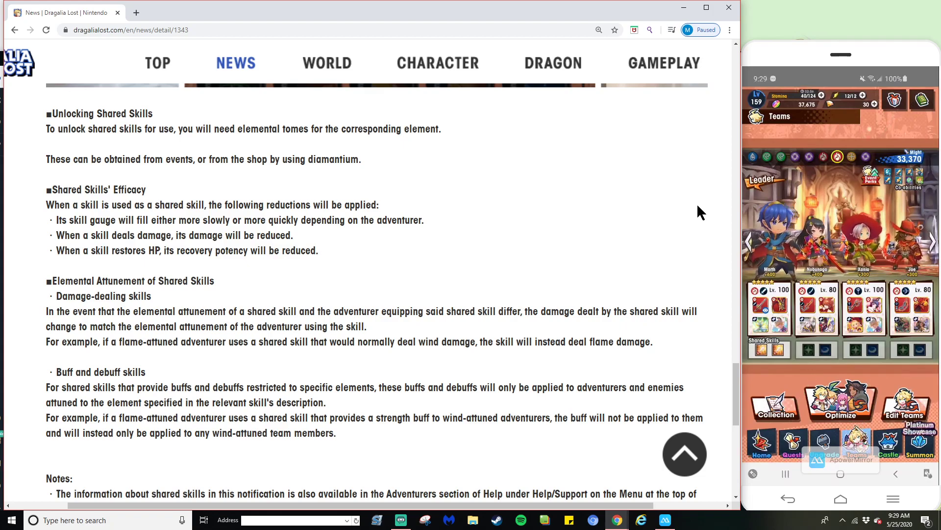
Scroll the news article down to its Notes and closing 'Thank you for playing' line.
{"action": "scroll", "scroll_direction": "down", "scroll_amount": 3}
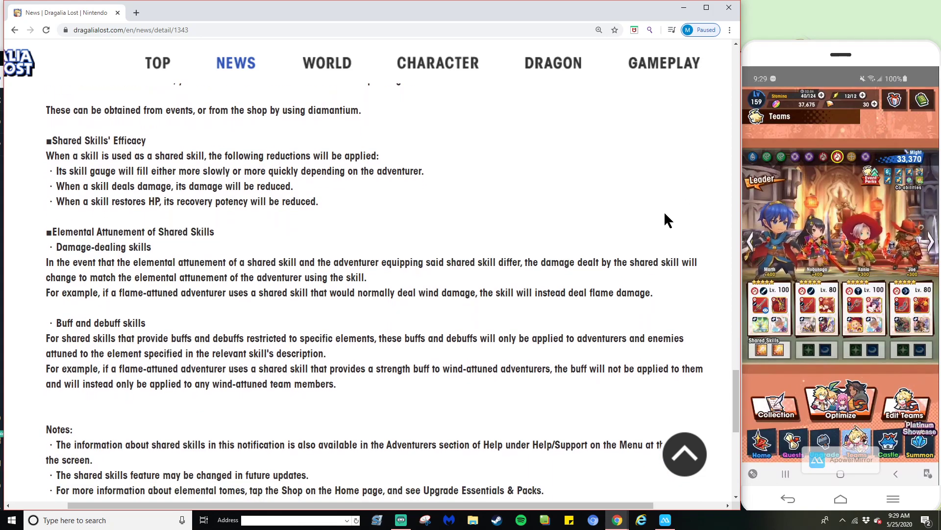
{"action": "scroll", "scroll_direction": "down", "scroll_amount": 3}
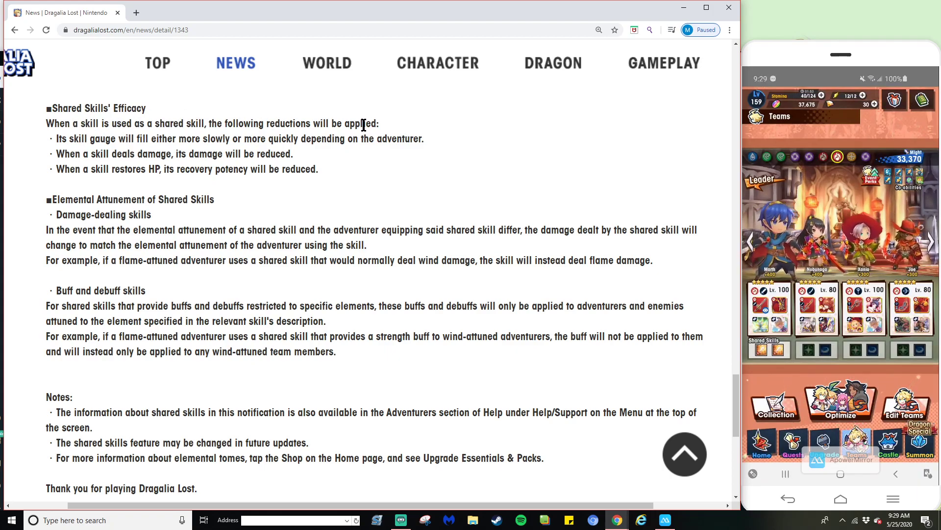
{"action": "mouse_move", "coordinate": [388, 164]}
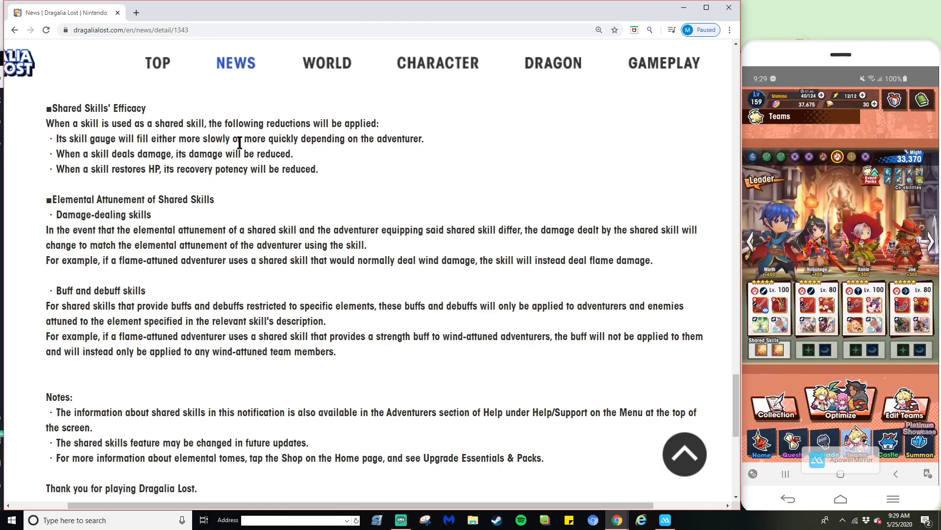
{"action": "mouse_move", "coordinate": [506, 152]}
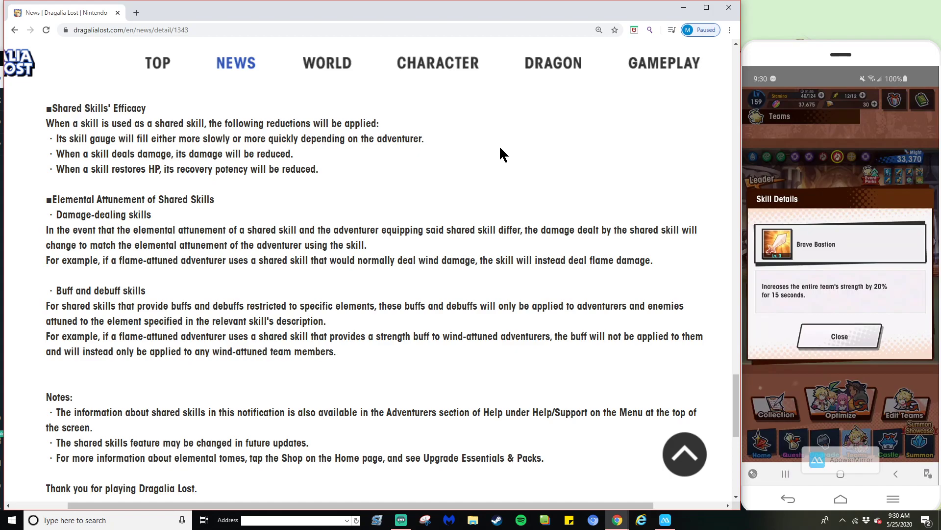
Close the Brave Bastion Skill Details pop-up.
{"action": "left_click", "coordinate": [839, 337]}
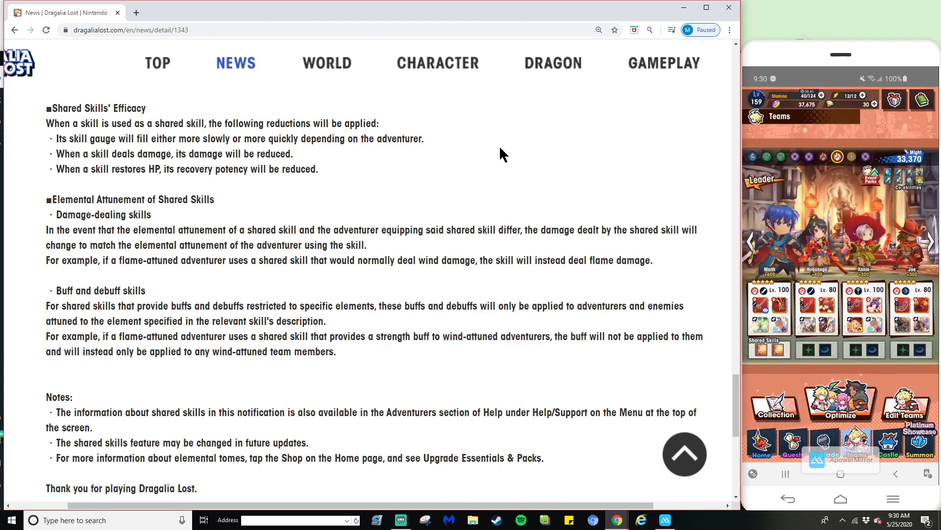
{"action": "mouse_move", "coordinate": [70, 210]}
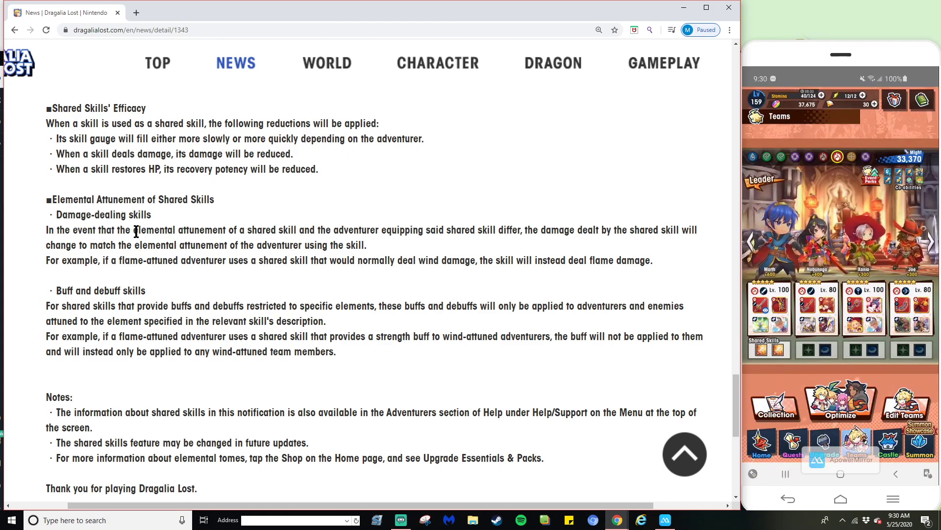
{"action": "mouse_move", "coordinate": [306, 234]}
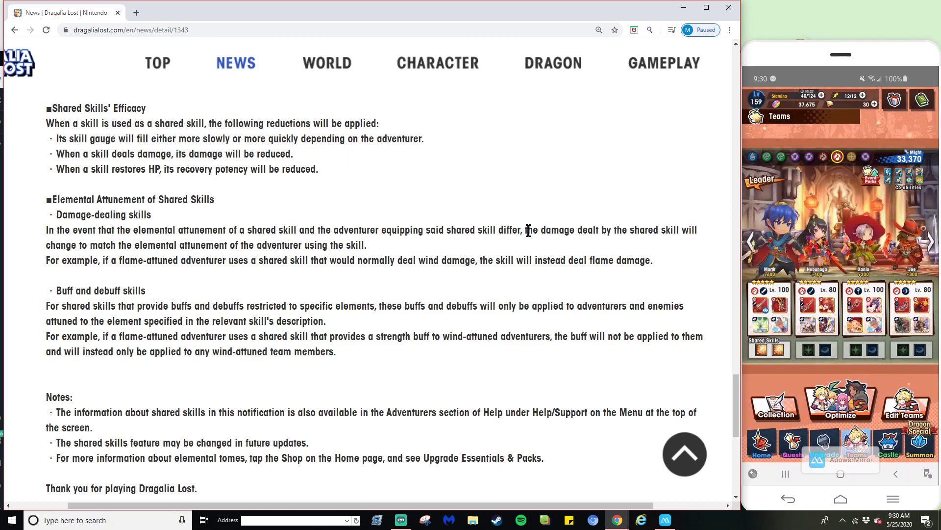
{"action": "mouse_move", "coordinate": [26, 257]}
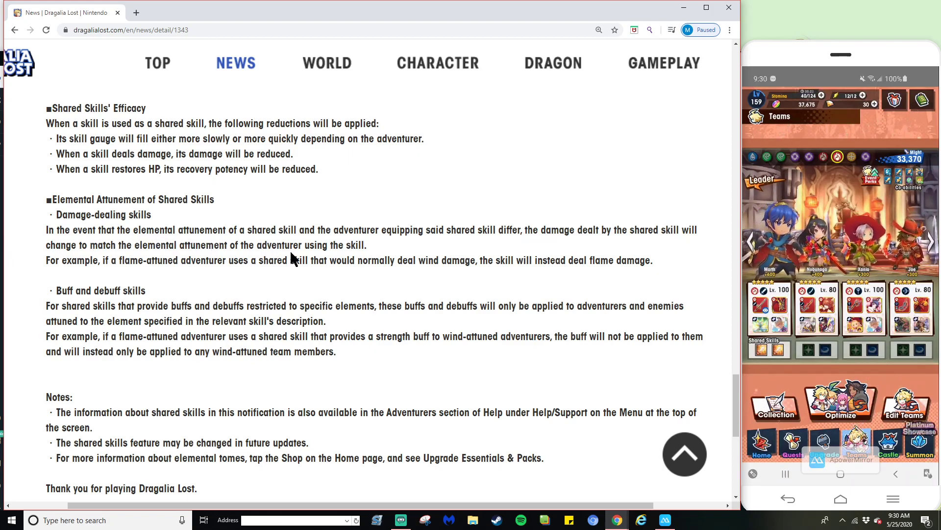
{"action": "mouse_move", "coordinate": [35, 267]}
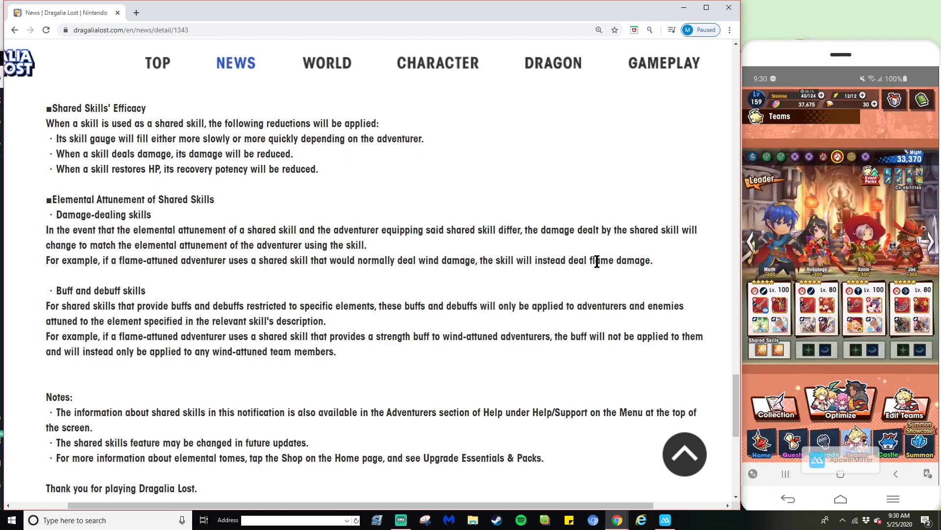
{"action": "mouse_move", "coordinate": [596, 294]}
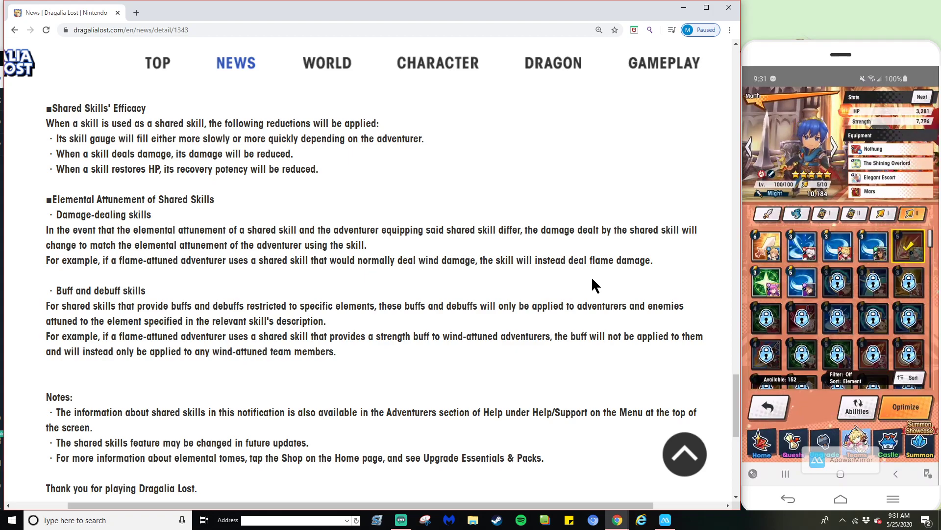
Open and then close the Radiant Bonds Skill Details.
{"action": "left_click", "coordinate": [766, 247]}
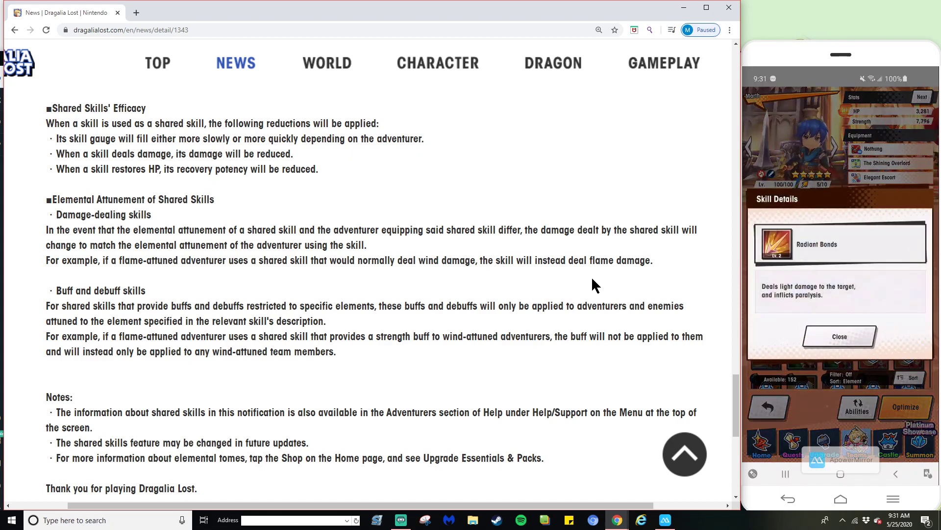
{"action": "left_click", "coordinate": [839, 335]}
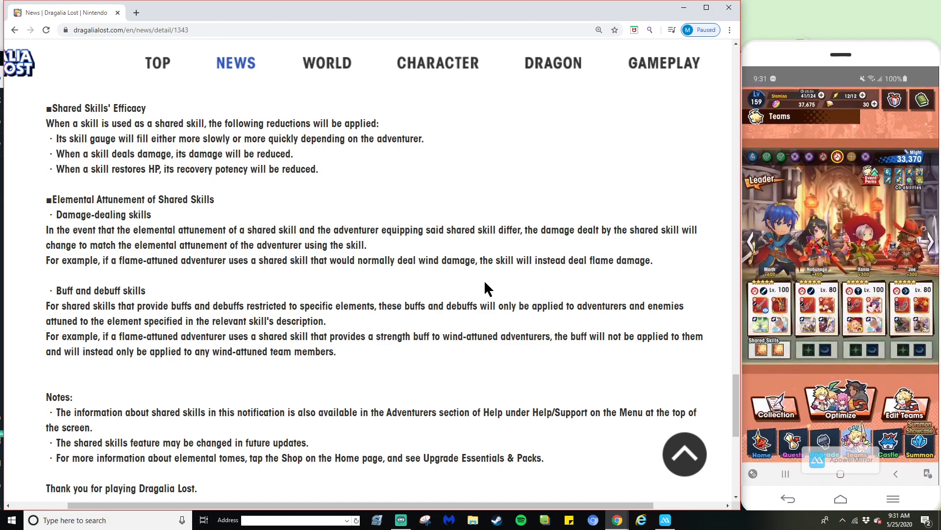
{"action": "mouse_move", "coordinate": [470, 372]}
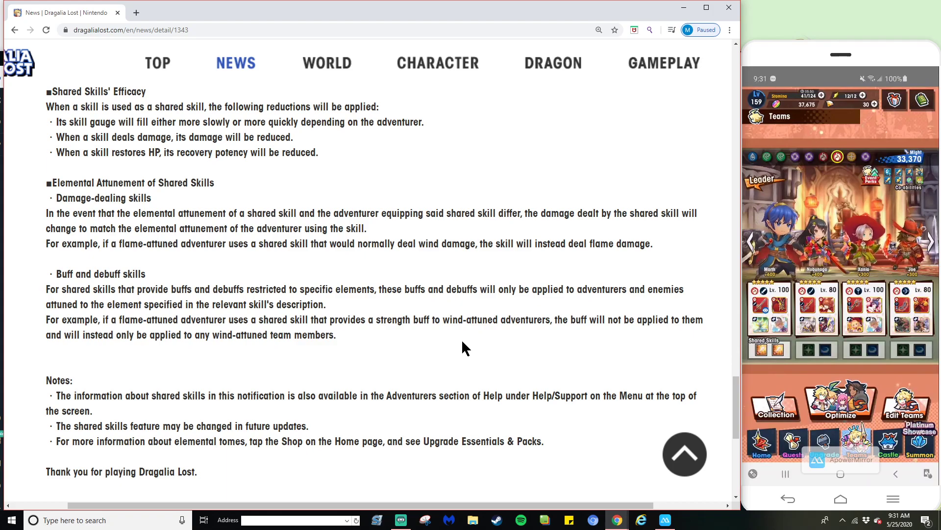
{"action": "mouse_move", "coordinate": [319, 376]}
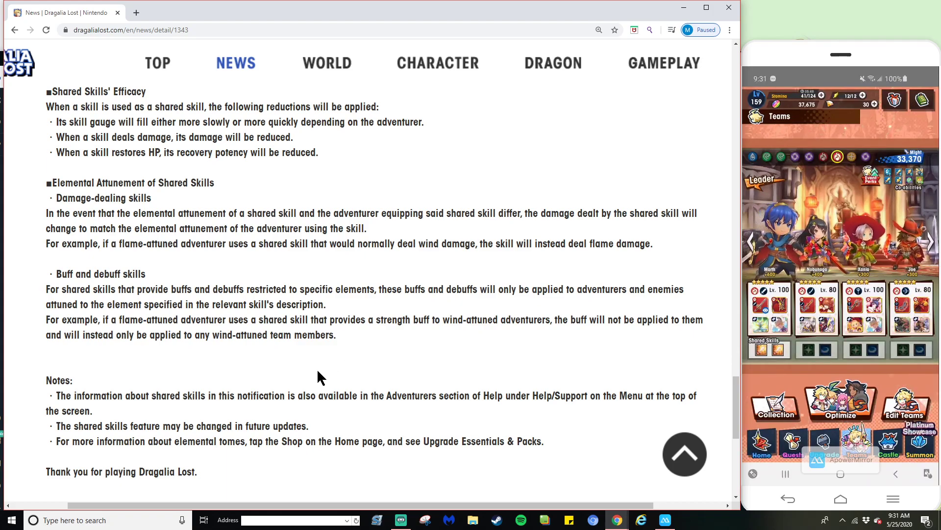
{"action": "mouse_move", "coordinate": [447, 374]}
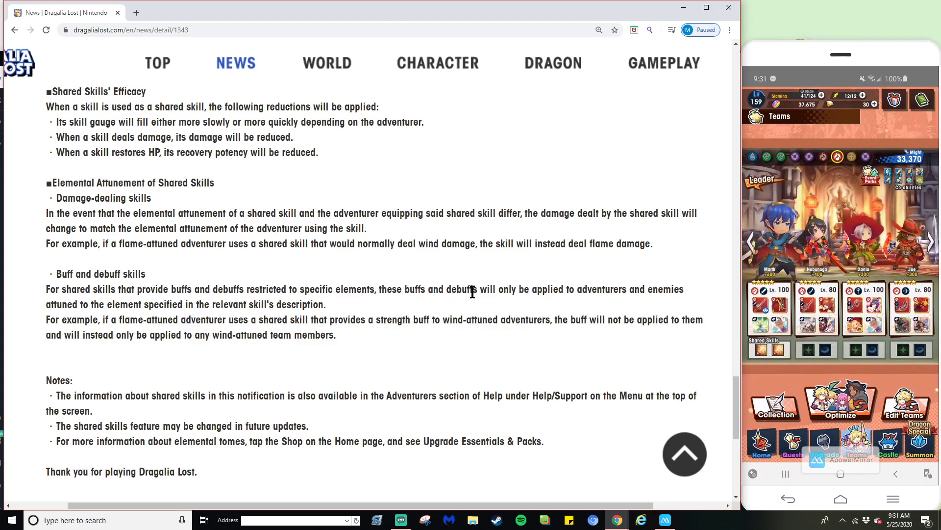
{"action": "mouse_move", "coordinate": [36, 319]}
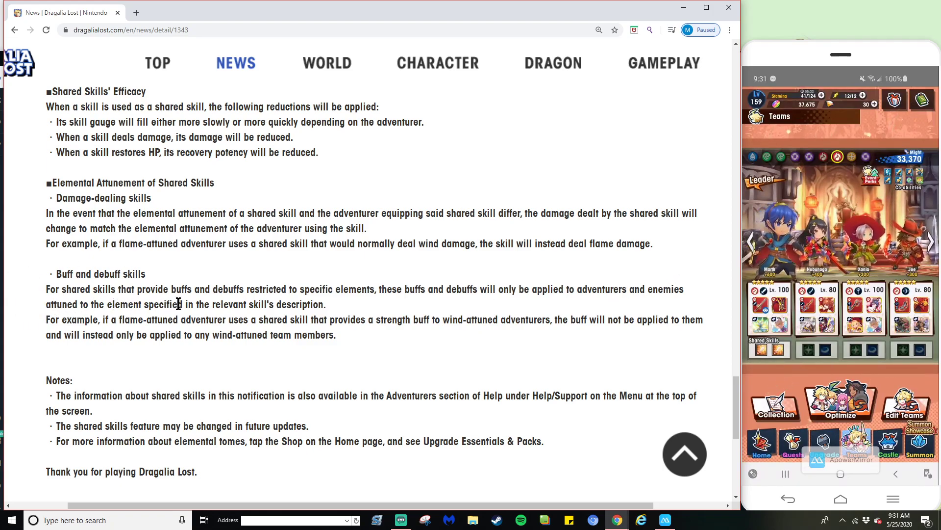
{"action": "mouse_move", "coordinate": [402, 347]}
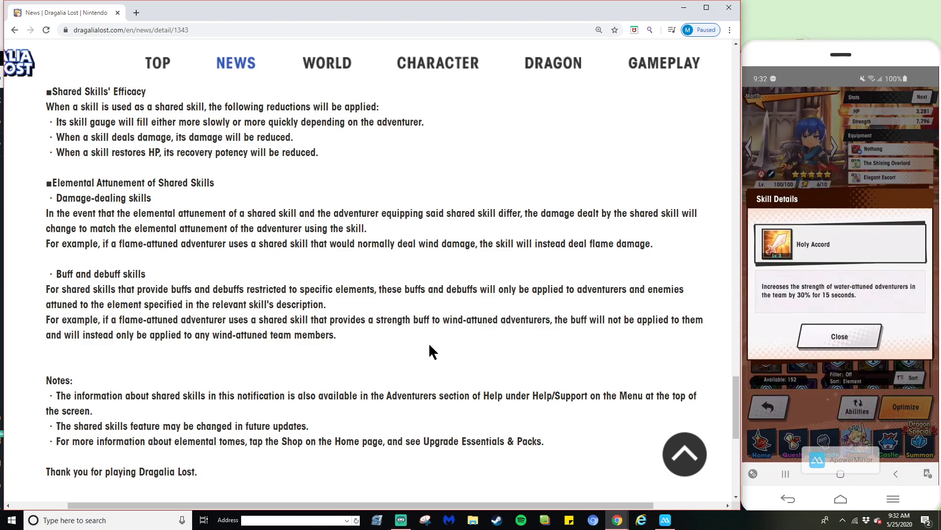
Close the Holy Accord Skill Details pop-up.
{"action": "left_click", "coordinate": [839, 335]}
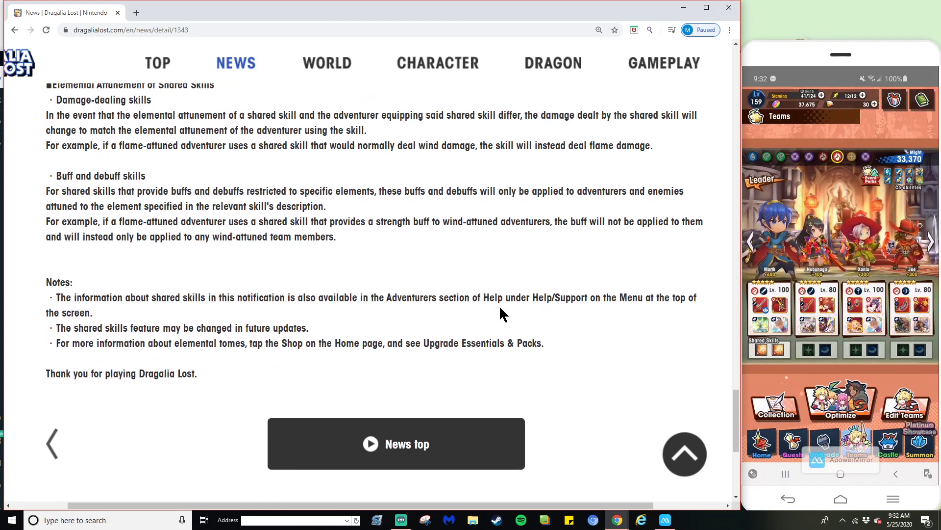
Scroll the Shared Skills notice up and back down before switching to the ongoing-issues notice.
{"action": "scroll", "scroll_direction": "up", "scroll_amount": 3}
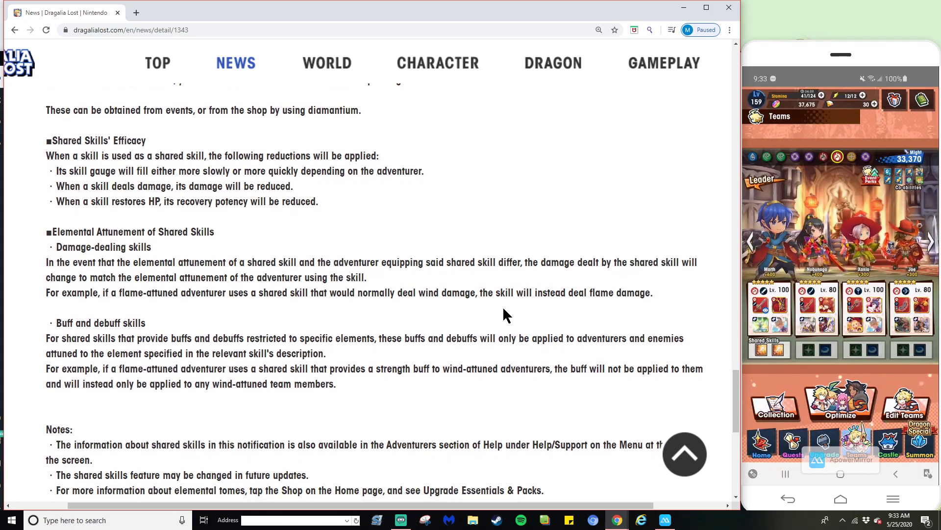
{"action": "scroll", "scroll_direction": "down", "scroll_amount": 3}
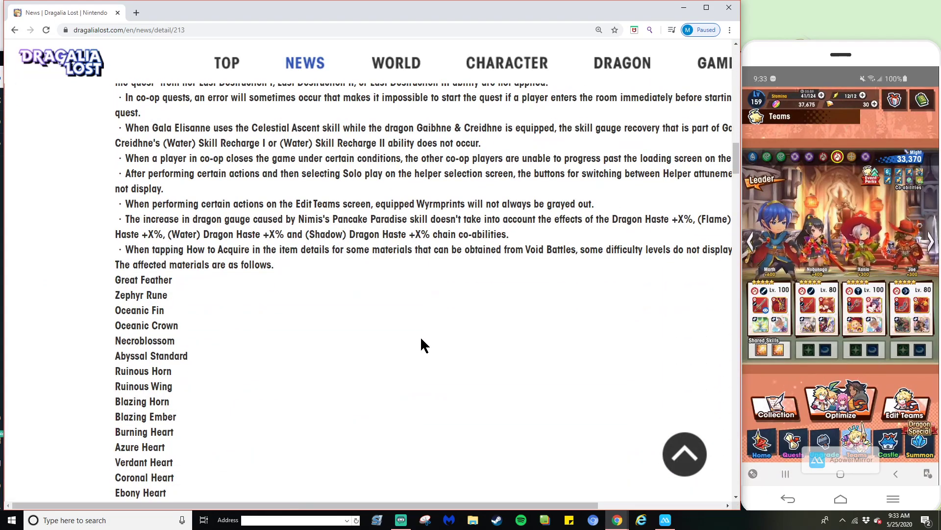
Read the known-issues article through its fixed-issues list to the closing line, then go back.
{"action": "scroll", "scroll_direction": "down", "scroll_amount": 3}
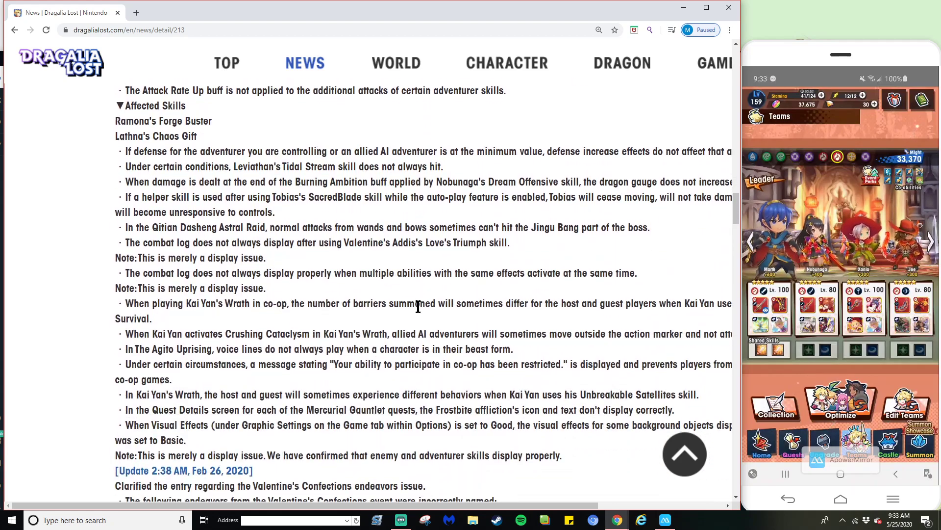
{"action": "scroll", "scroll_direction": "down", "scroll_amount": 3}
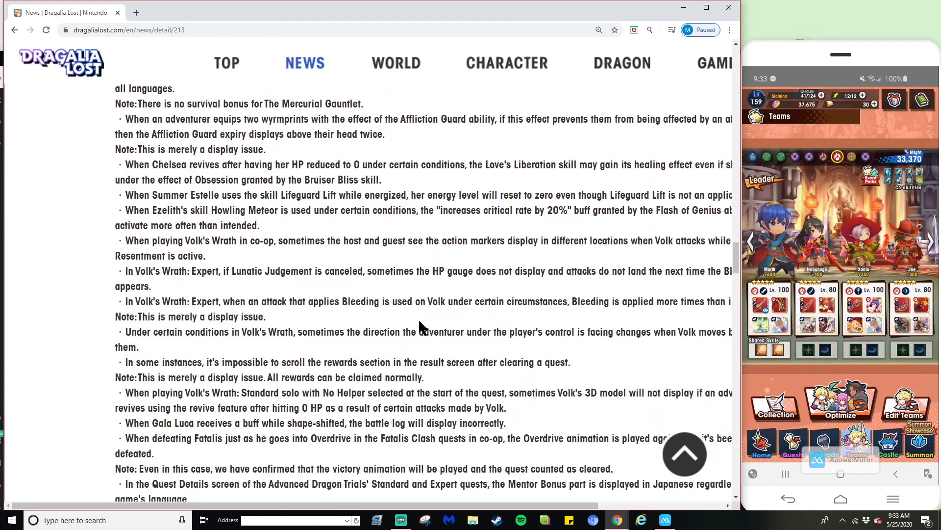
{"action": "scroll", "scroll_direction": "down", "scroll_amount": 3}
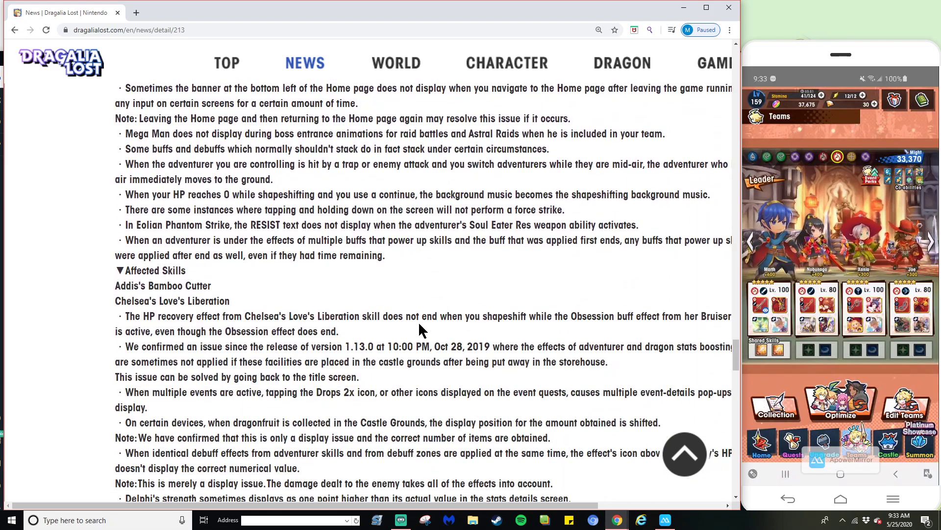
{"action": "scroll", "scroll_direction": "down", "scroll_amount": 3}
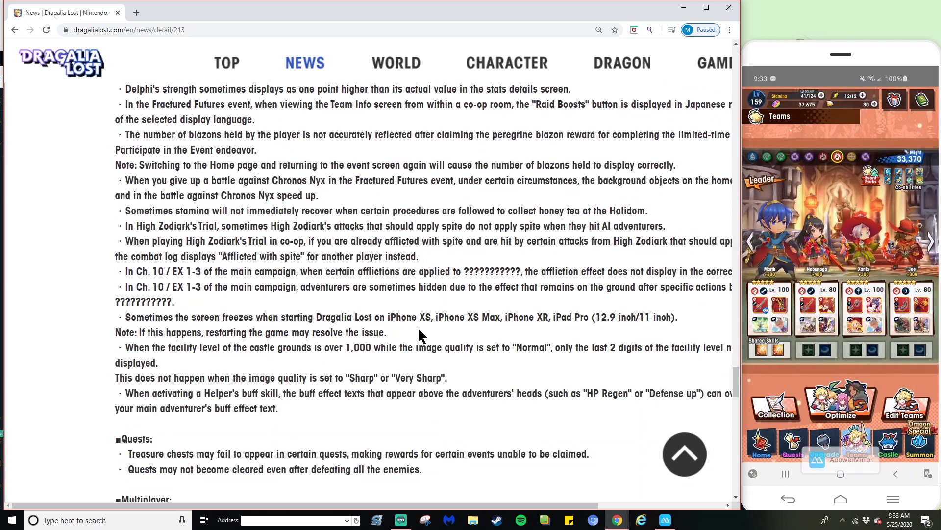
{"action": "scroll", "scroll_direction": "down", "scroll_amount": 3}
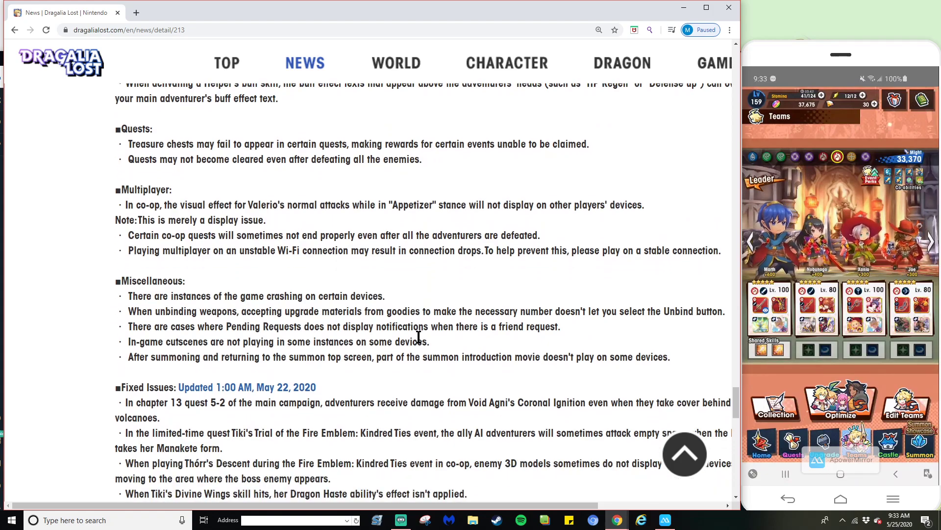
{"action": "scroll", "scroll_direction": "down", "scroll_amount": 3}
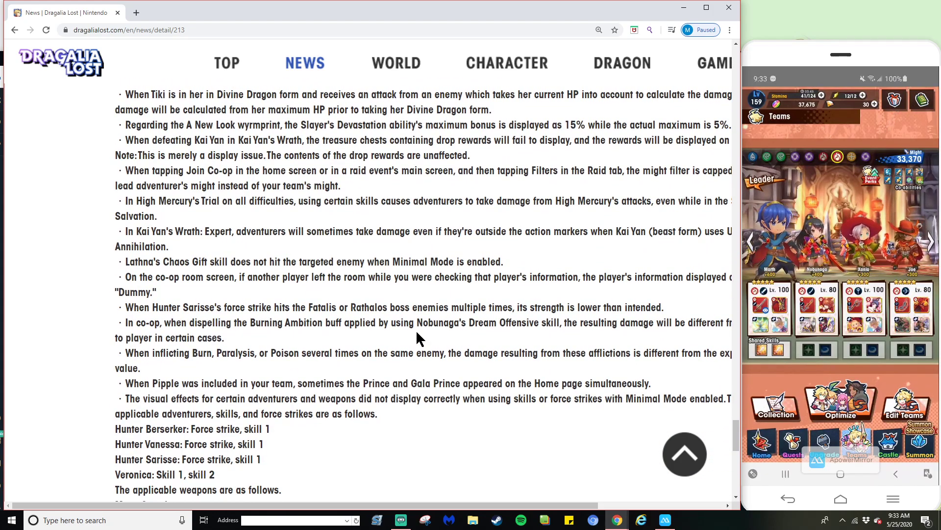
{"action": "scroll", "scroll_direction": "down", "scroll_amount": 3}
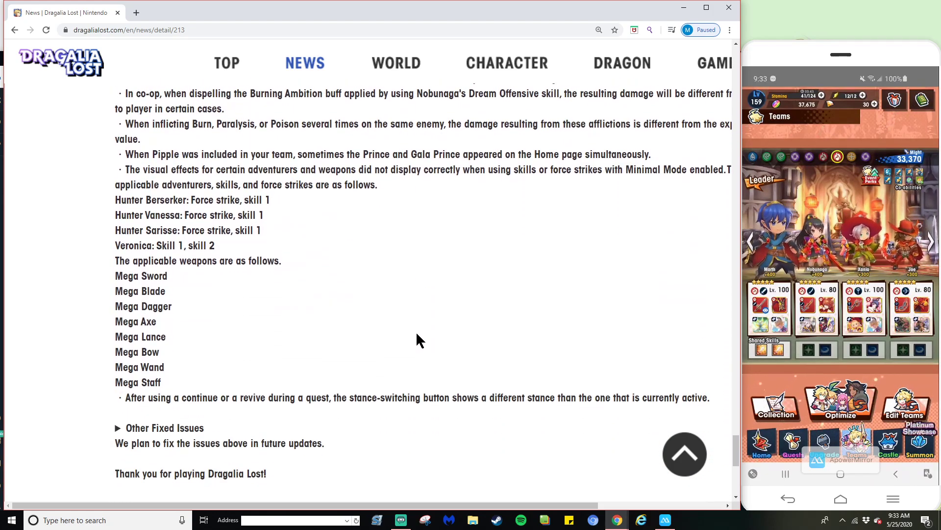
{"action": "left_click", "coordinate": [14, 30]}
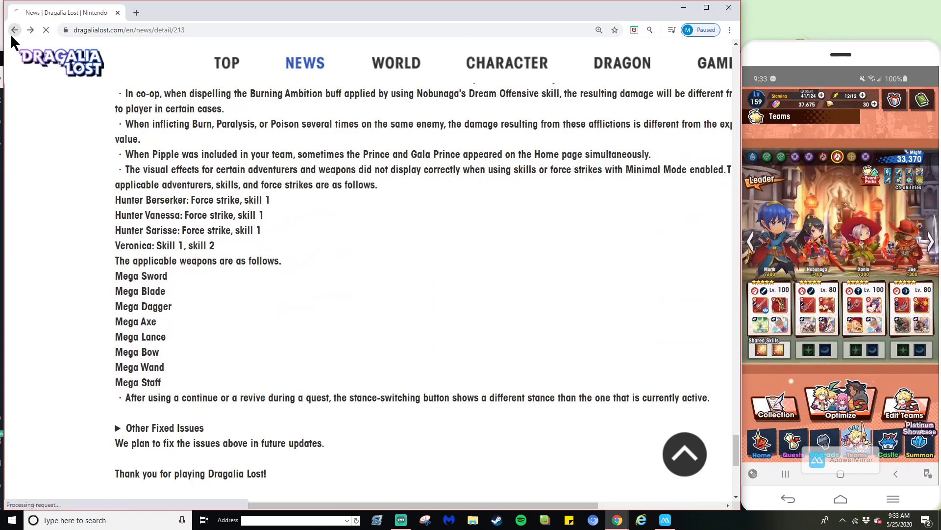
Return to the Dragalia Lost News list and load two more pages of older announcements.
{"action": "left_click", "coordinate": [13, 29]}
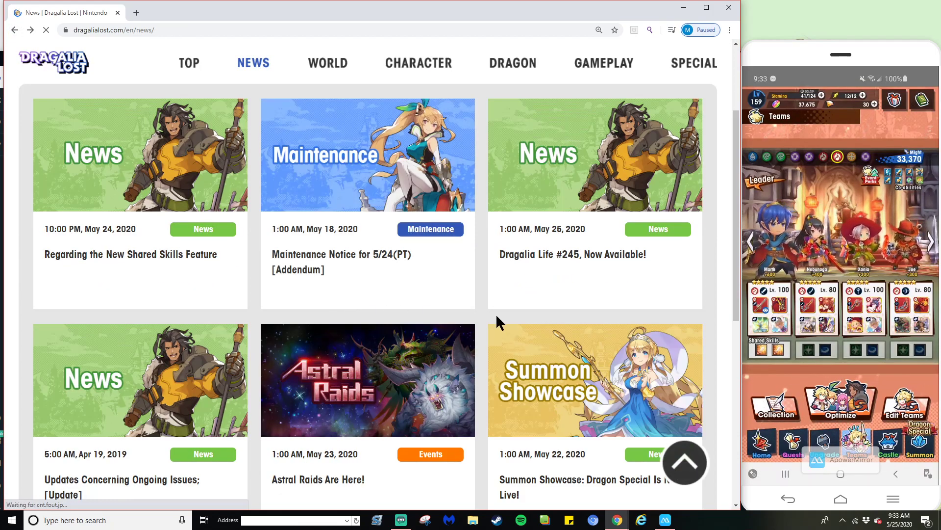
{"action": "scroll", "scroll_direction": "down", "scroll_amount": 3}
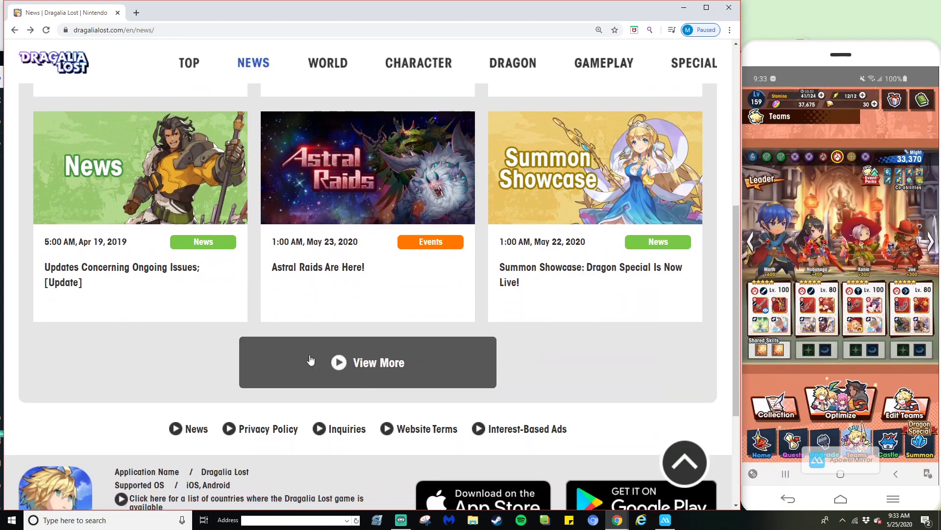
{"action": "left_click", "coordinate": [367, 362]}
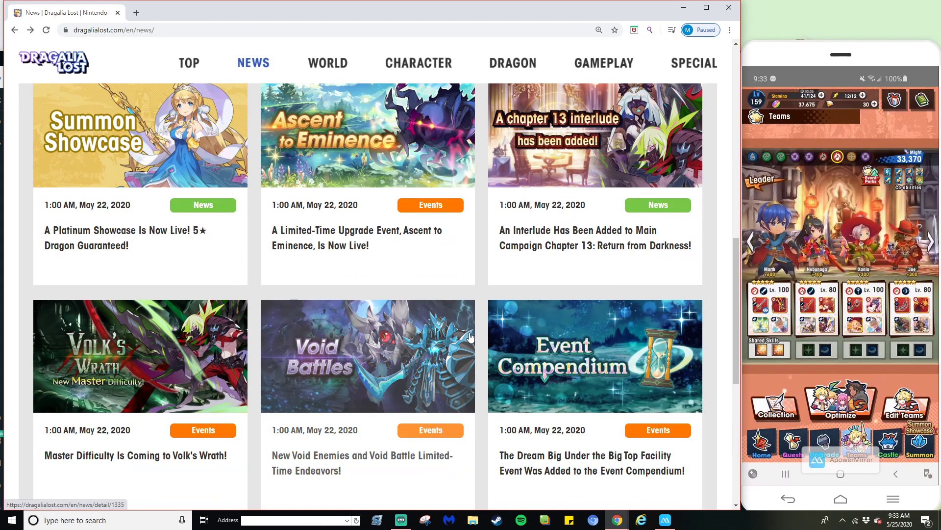
{"action": "scroll", "scroll_direction": "down", "scroll_amount": 3}
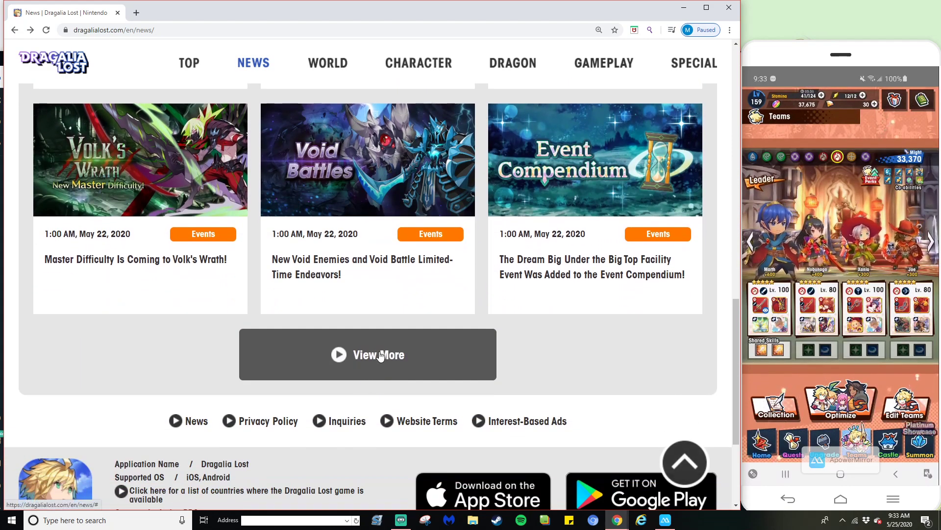
{"action": "left_click", "coordinate": [367, 354]}
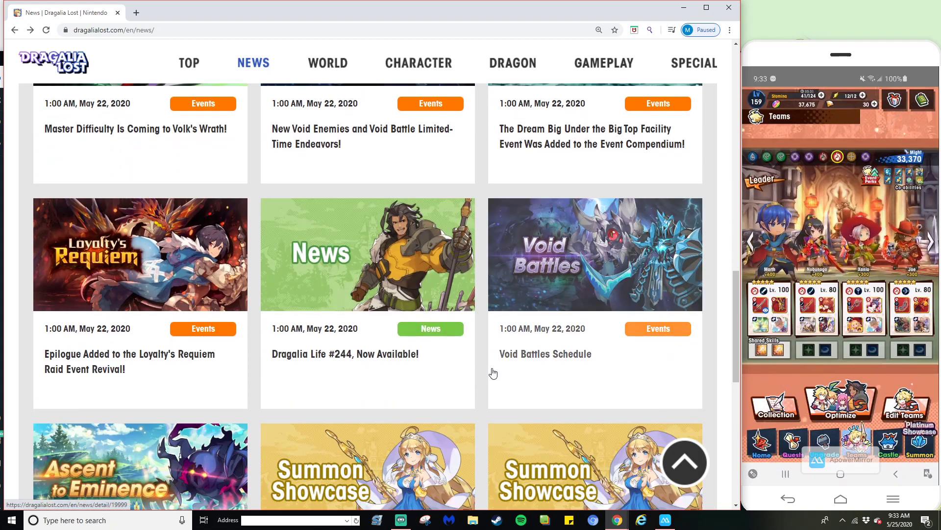
{"action": "scroll", "scroll_direction": "down", "scroll_amount": 3}
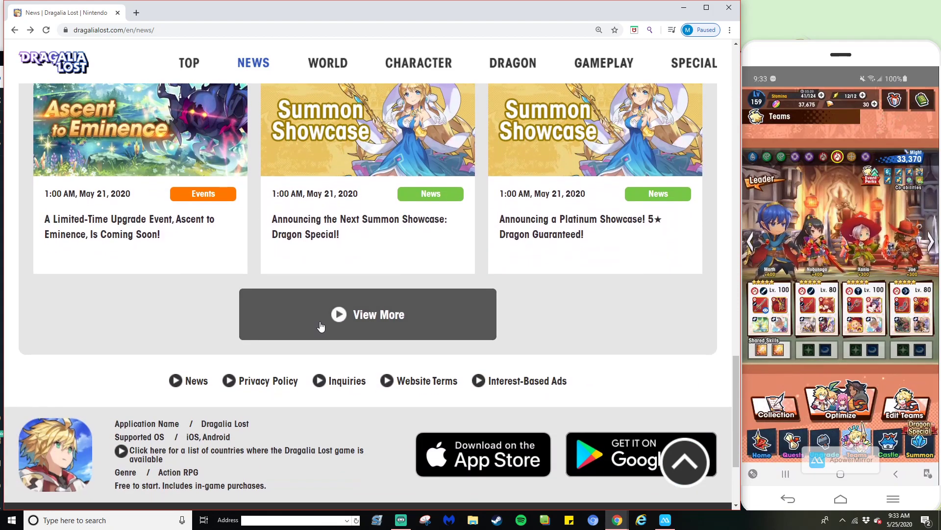
Load another page of older news entries and scroll the news list.
{"action": "left_click", "coordinate": [367, 314]}
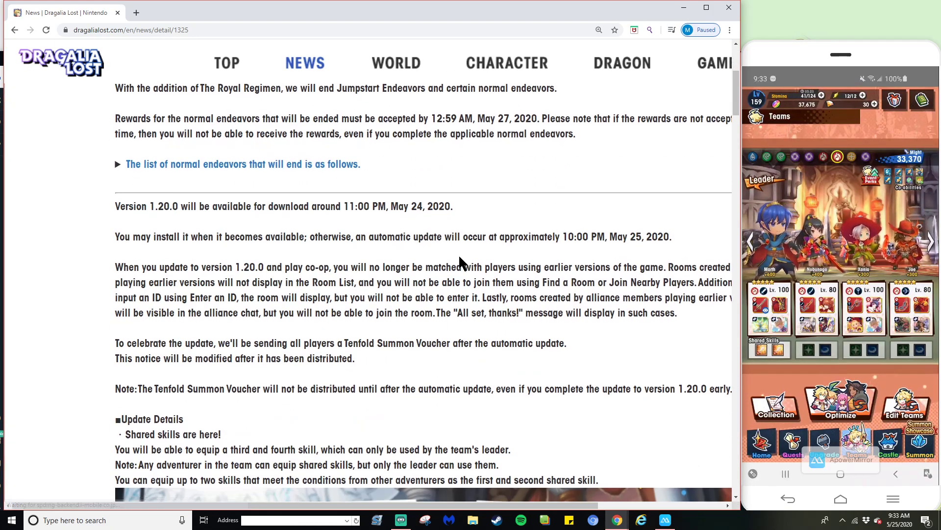
{"action": "scroll", "scroll_direction": "down", "scroll_amount": 3}
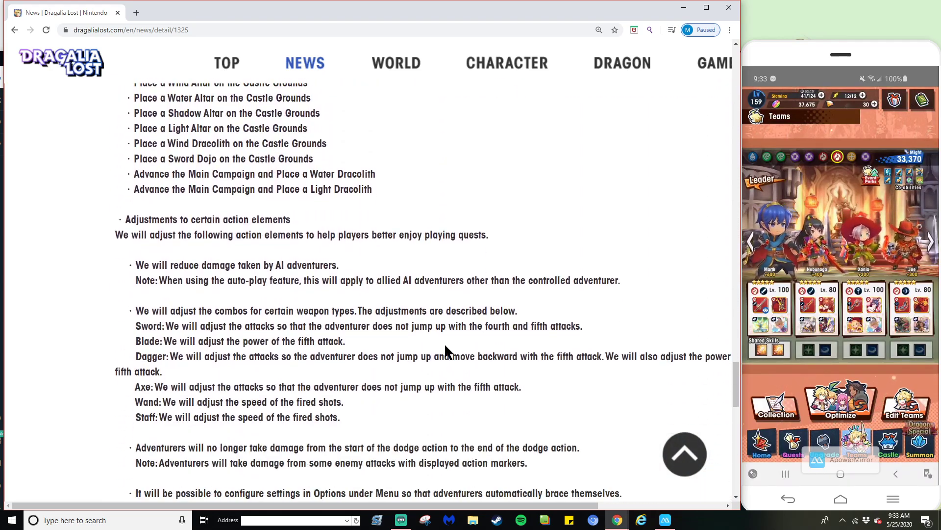
{"action": "scroll", "scroll_direction": "up", "scroll_amount": 3}
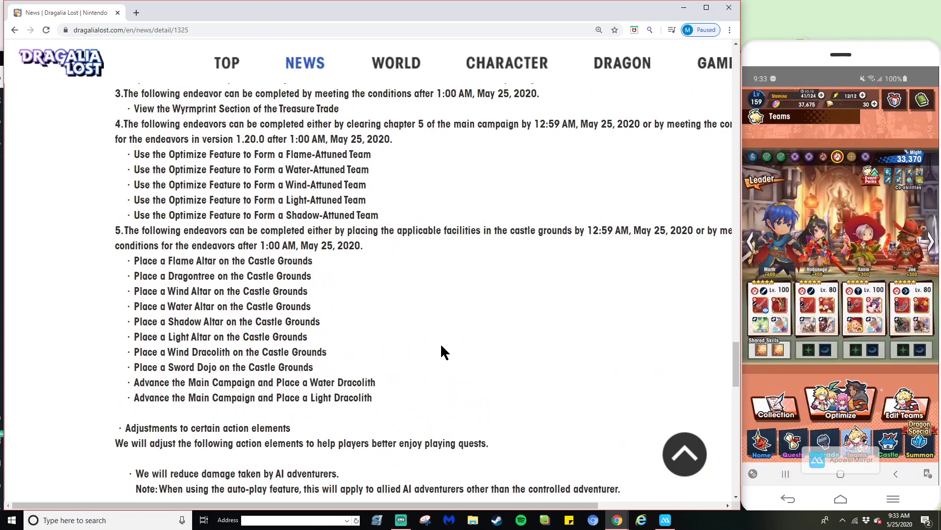
{"action": "mouse_move", "coordinate": [324, 204]}
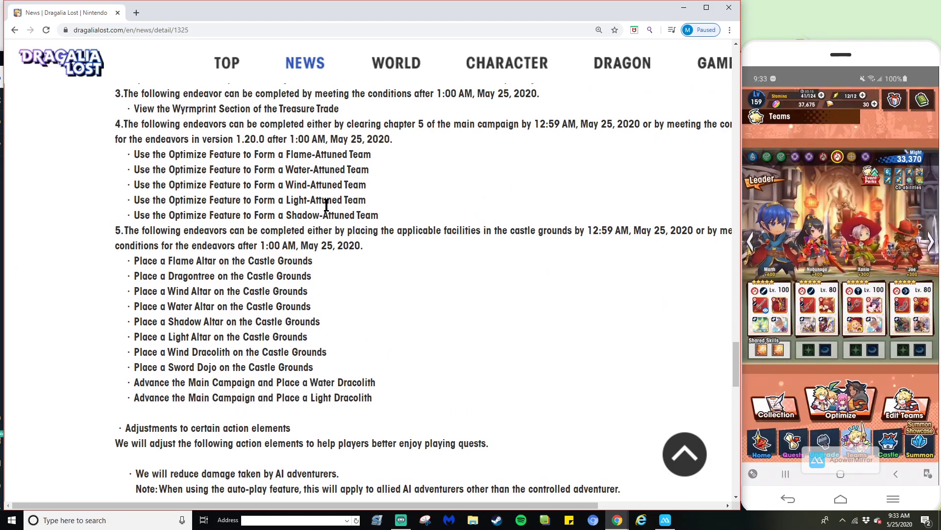
{"action": "mouse_move", "coordinate": [468, 222]}
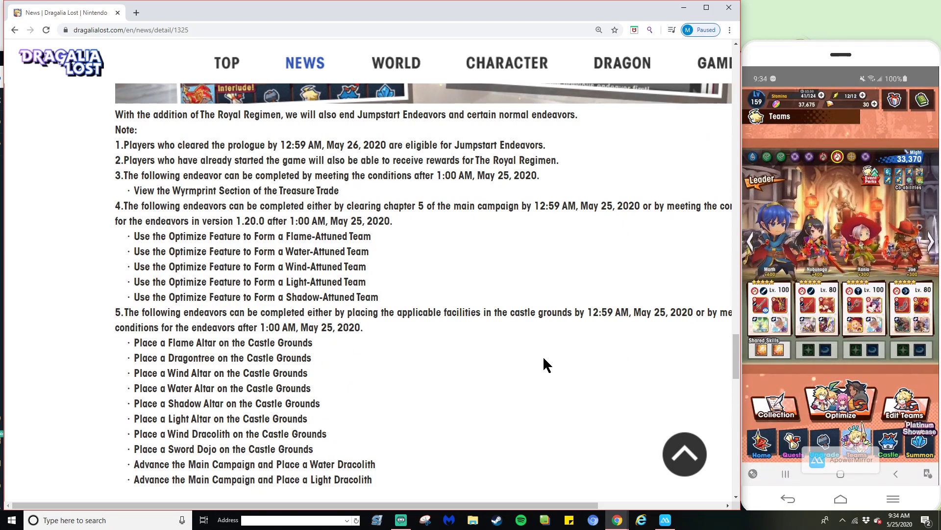
Scroll the update notice to Balance Adjustments, highlighting then deselecting the weakened boss attack list.
{"action": "scroll", "scroll_direction": "down", "scroll_amount": 3}
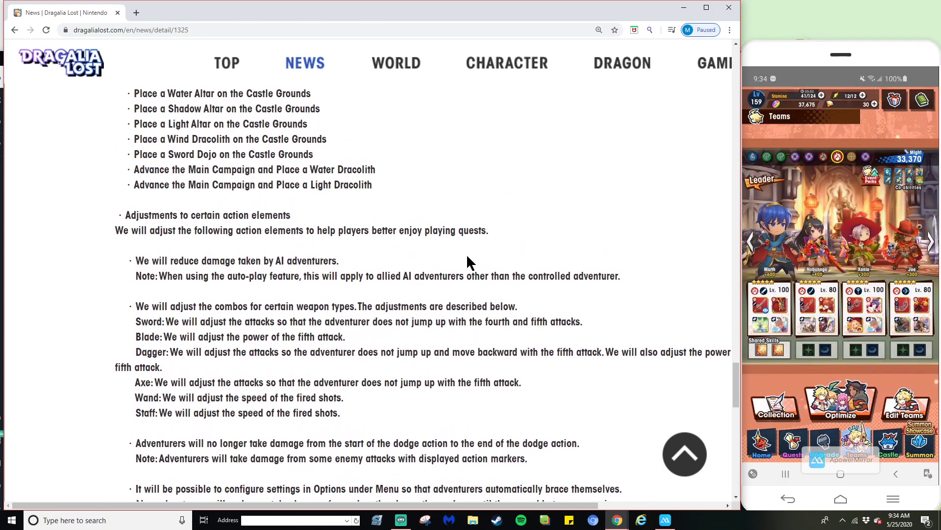
{"action": "scroll", "scroll_direction": "down", "scroll_amount": 3}
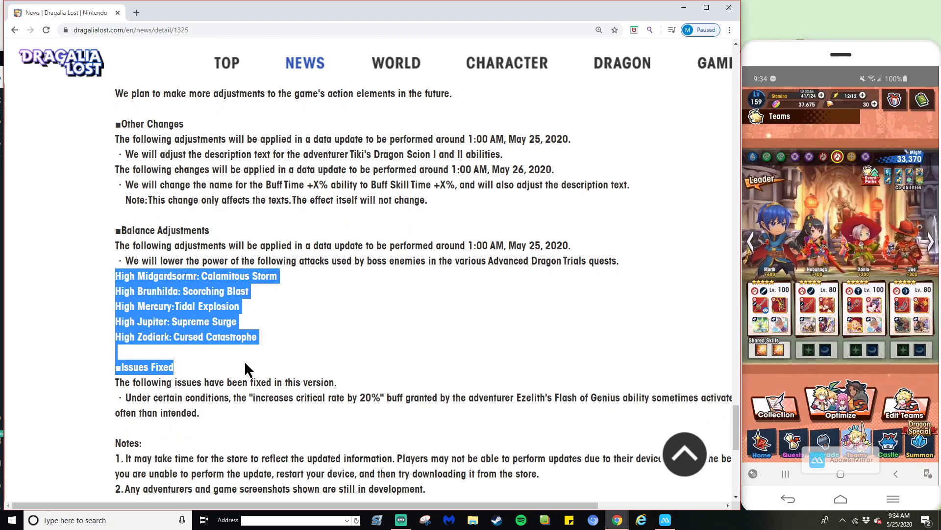
{"action": "left_click_drag", "start_coordinate": [248, 369], "coordinate": [278, 329]}
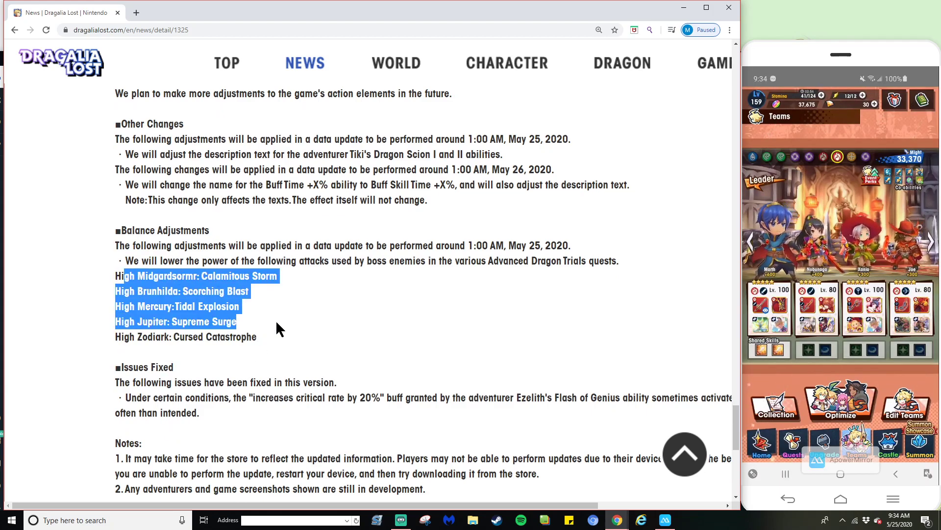
{"action": "left_click", "coordinate": [311, 319]}
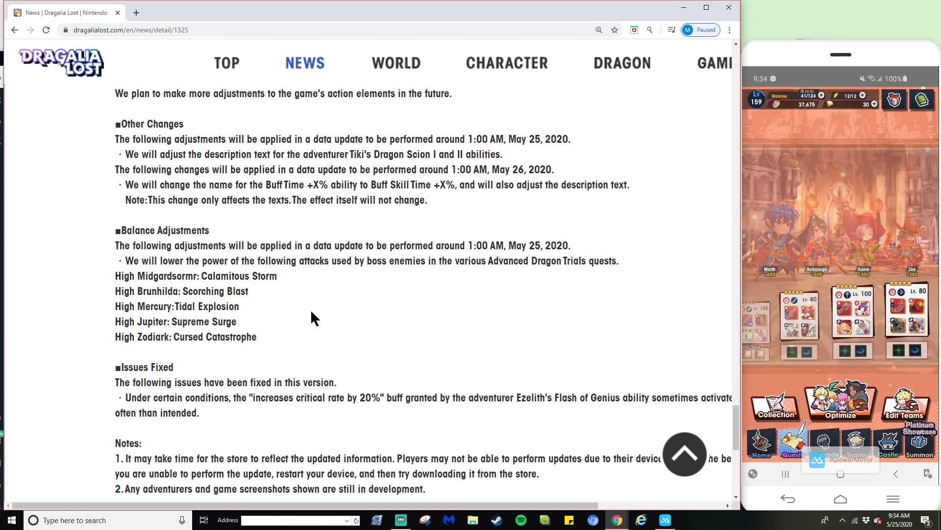
Choose High Midgardsormr's Trial: Expert, switch to Co-op, and Quick Play into a room.
{"action": "left_click", "coordinate": [793, 444]}
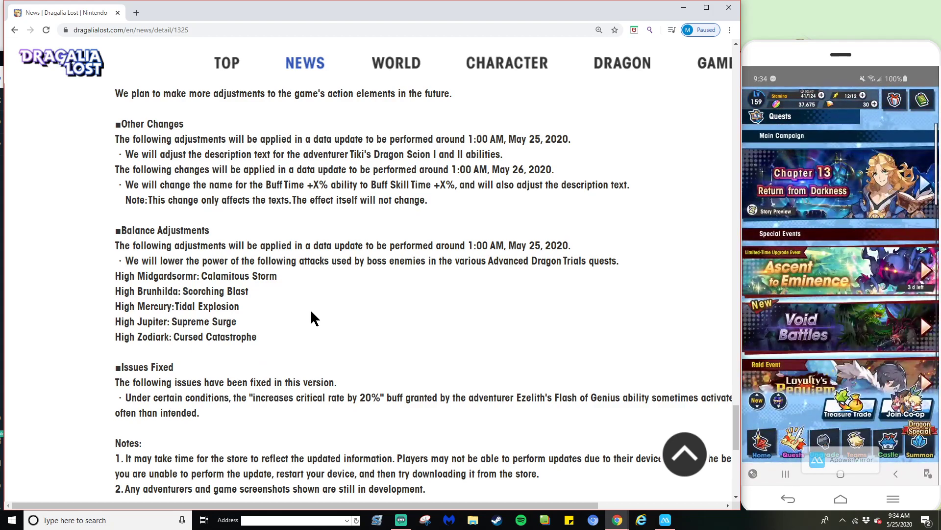
{"action": "mouse_move", "coordinate": [423, 299]}
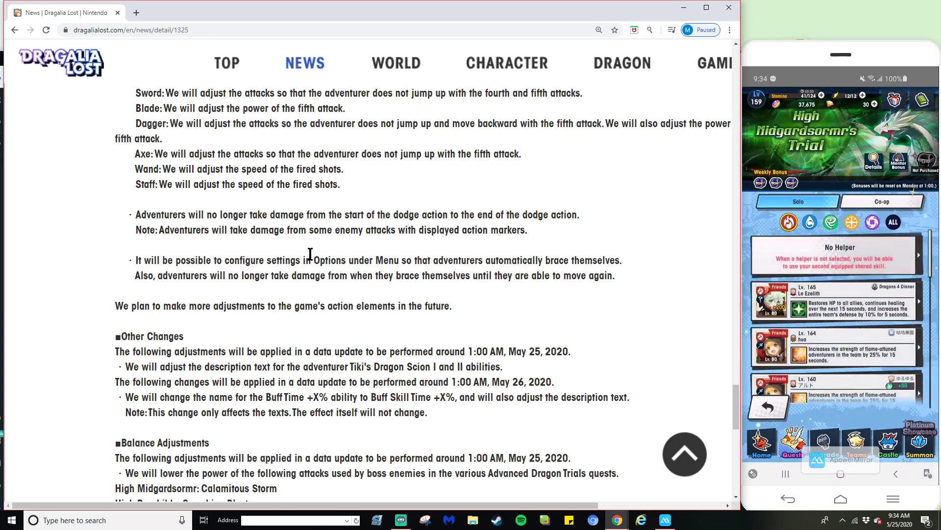
{"action": "left_click", "coordinate": [882, 201]}
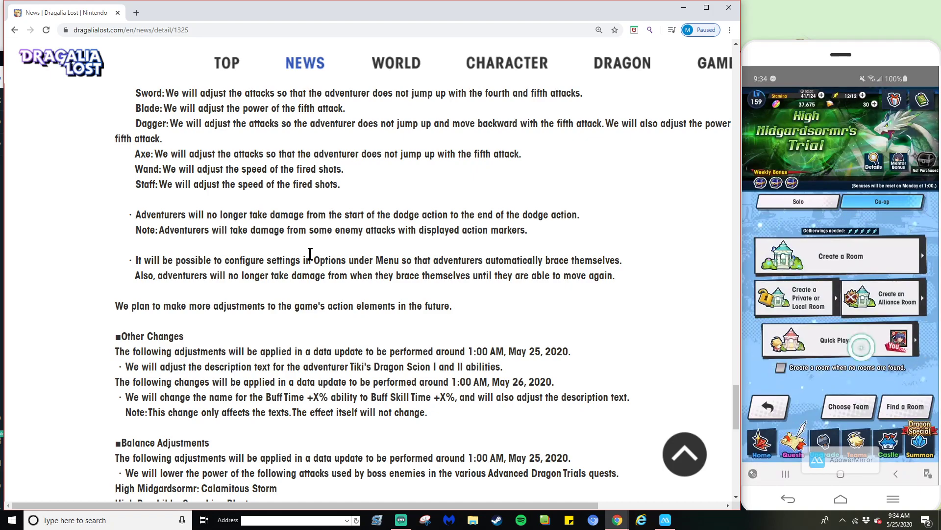
{"action": "left_click", "coordinate": [834, 340]}
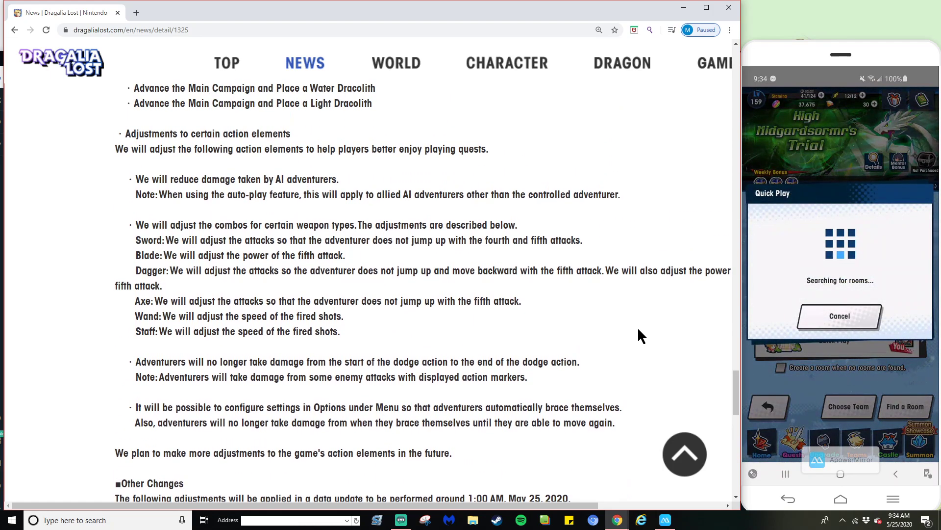
{"action": "scroll", "scroll_direction": "down", "scroll_amount": 3}
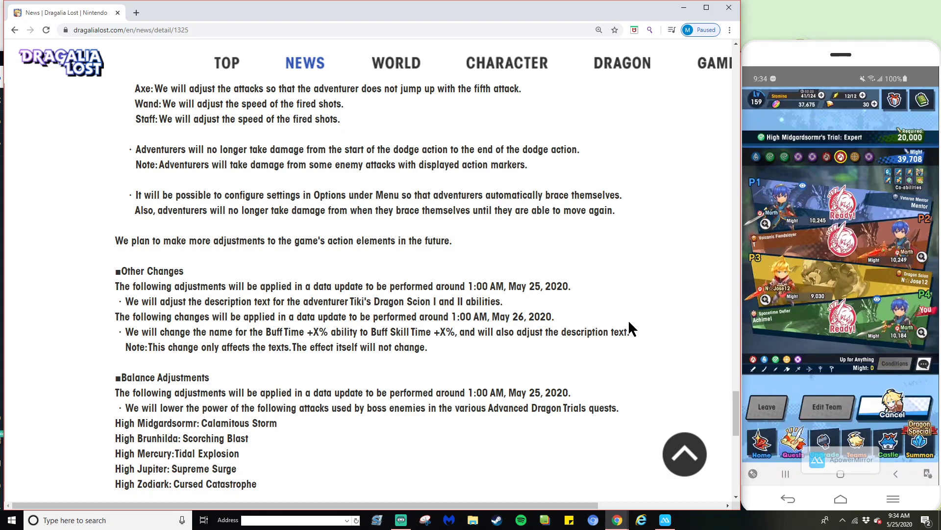
{"action": "mouse_move", "coordinate": [641, 313]}
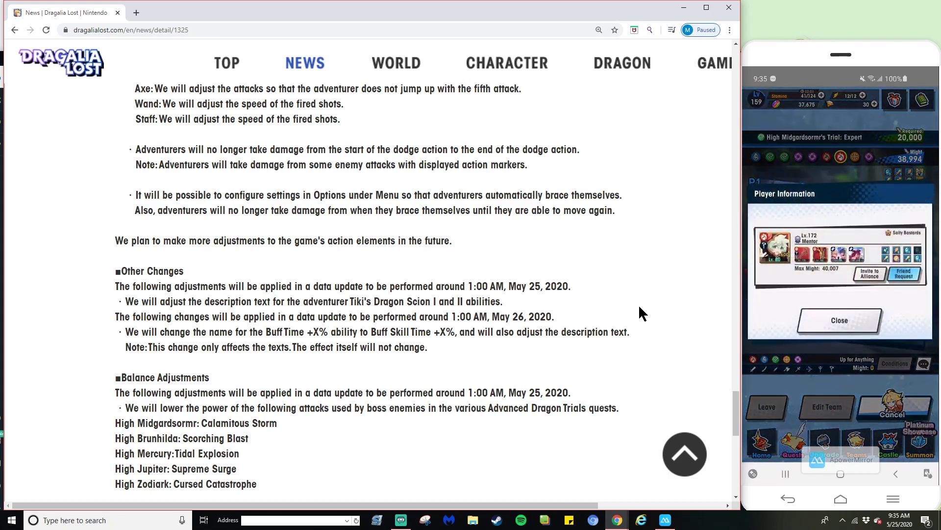
Review a teammate's player info and their adventurer's Tornado Bash skill details.
{"action": "left_click", "coordinate": [838, 320]}
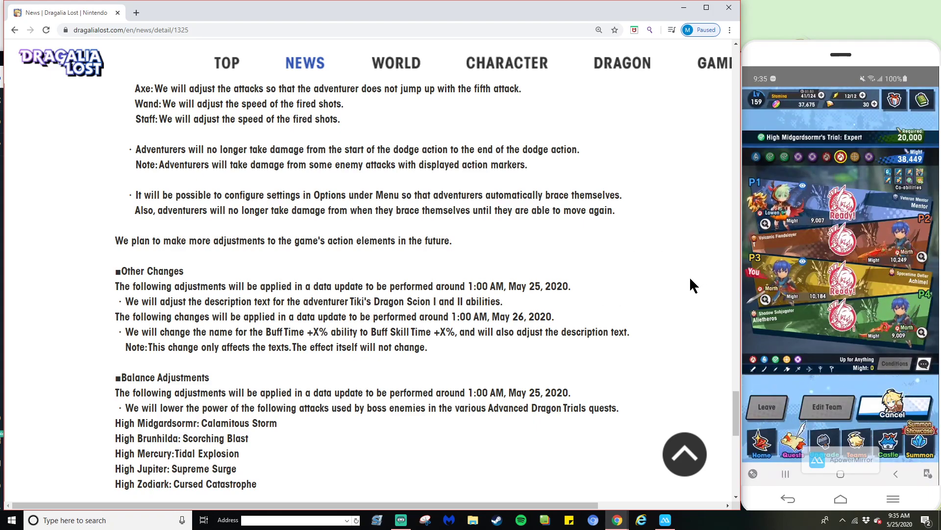
{"action": "scroll", "scroll_direction": "down", "scroll_amount": 3}
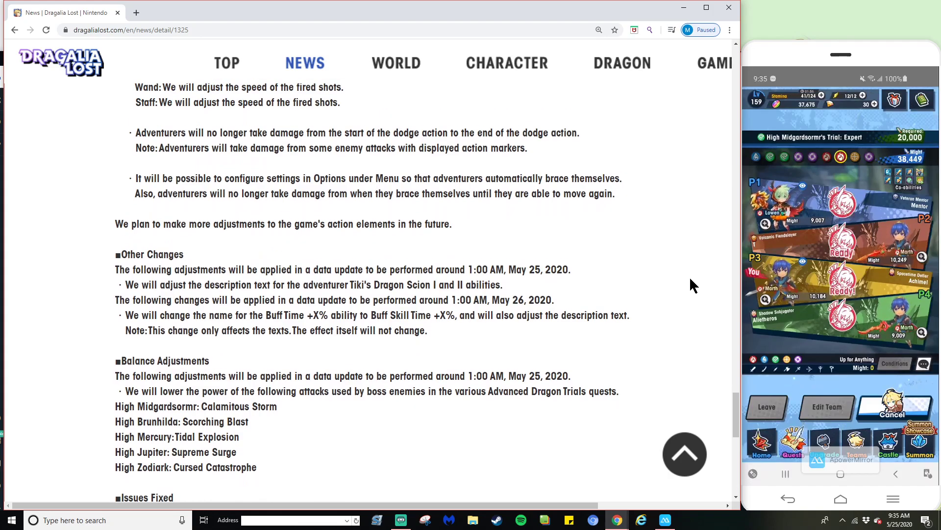
{"action": "scroll", "scroll_direction": "down", "scroll_amount": 3}
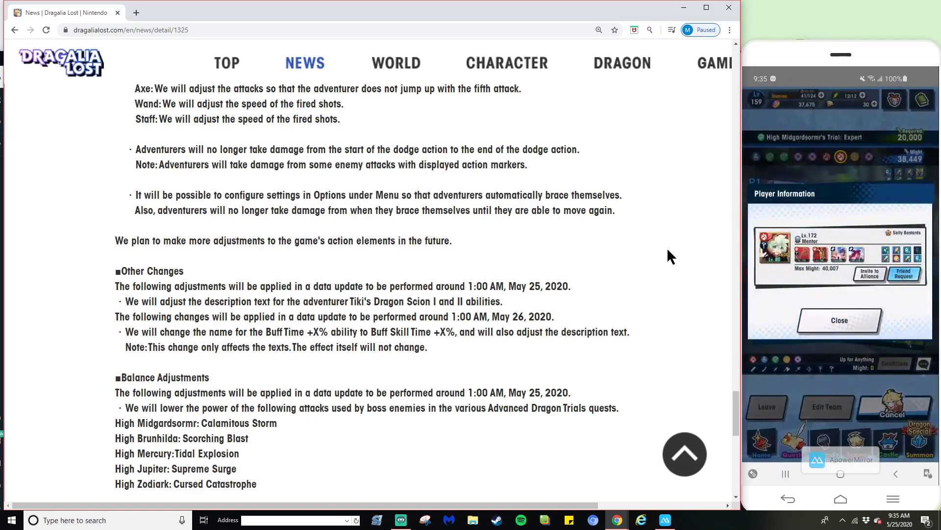
{"action": "left_click", "coordinate": [839, 320]}
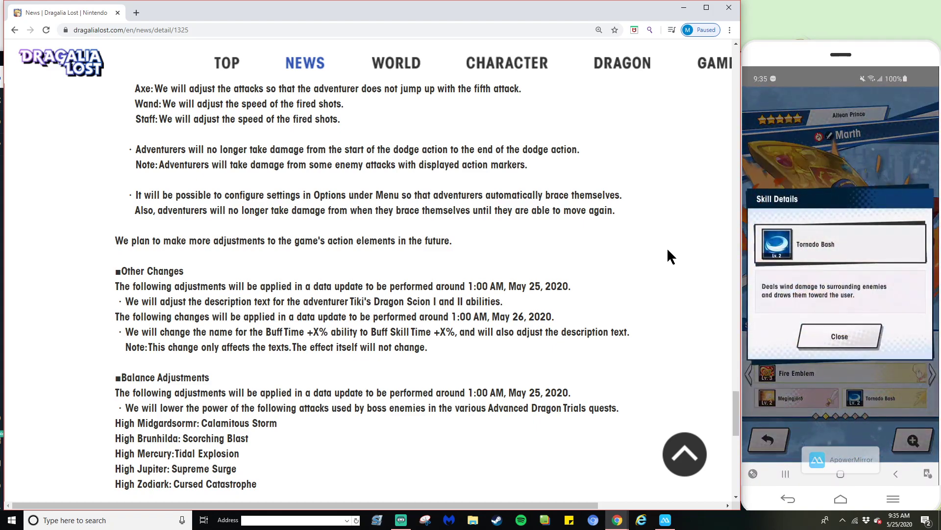
{"action": "left_click", "coordinate": [839, 336]}
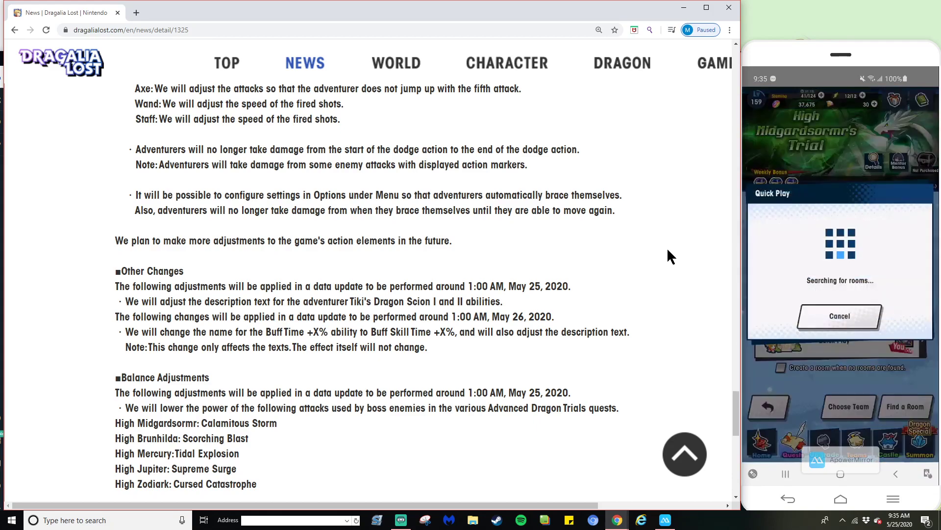
Scroll to the end of the update notice and back up to Balance Adjustments.
{"action": "scroll", "scroll_direction": "down", "scroll_amount": 3}
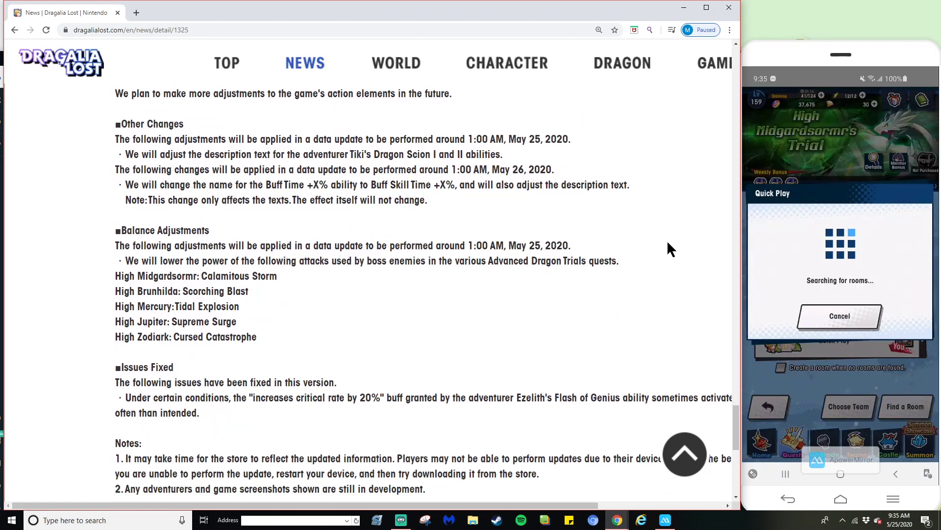
{"action": "scroll", "scroll_direction": "down", "scroll_amount": 3}
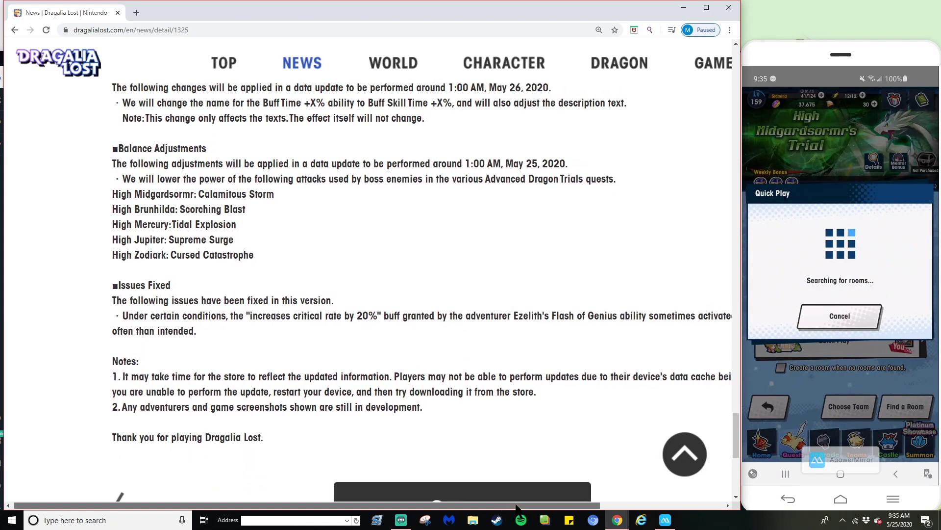
{"action": "scroll", "scroll_direction": "up", "scroll_amount": 3}
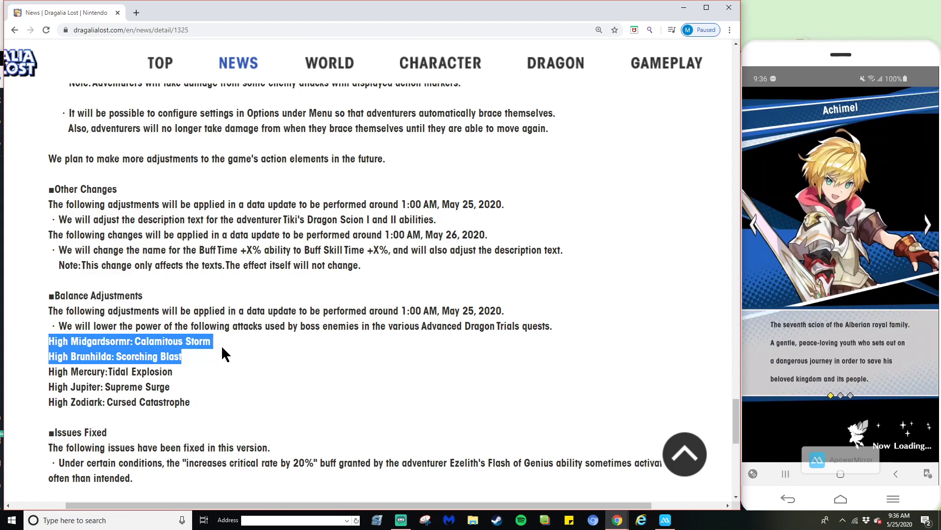
{"action": "left_click", "coordinate": [671, 278]}
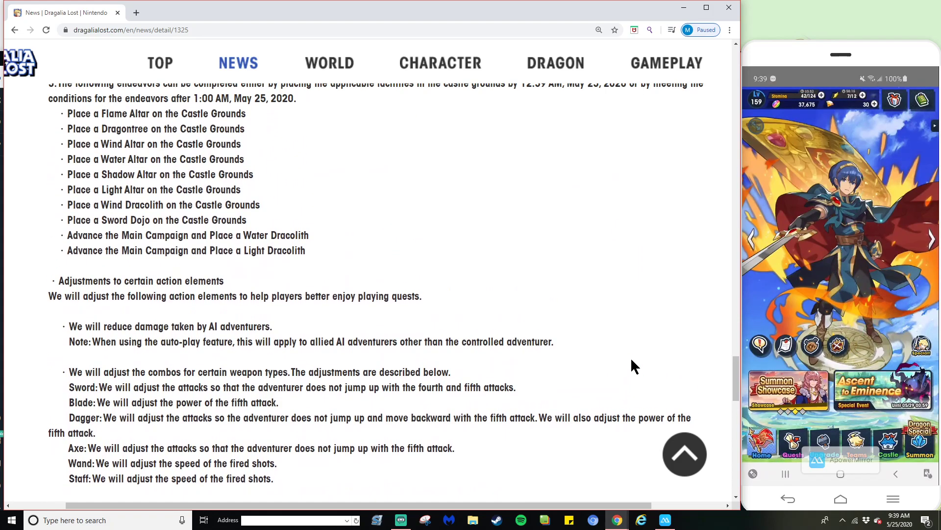
Scroll the update notice up to 'The Royal Regimen is here!' and its endeavors illustration.
{"action": "scroll", "scroll_direction": "up", "scroll_amount": 3}
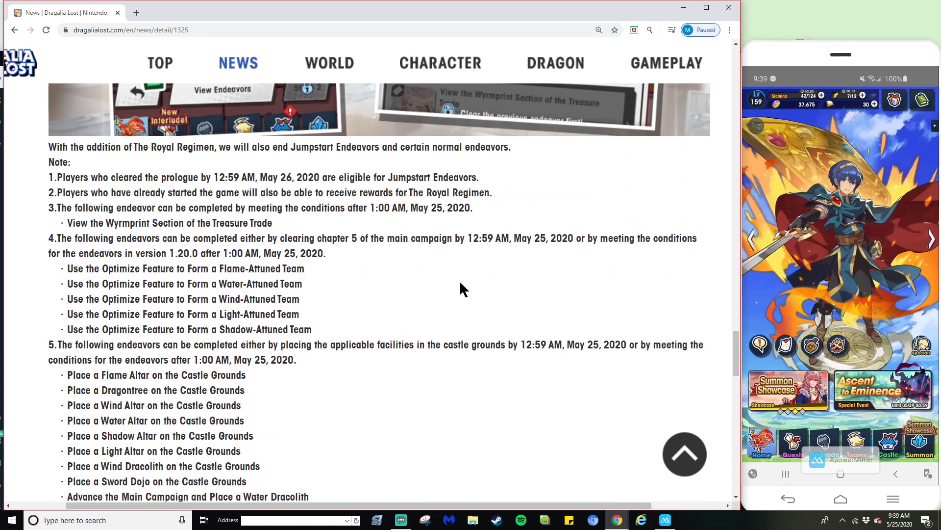
{"action": "scroll", "scroll_direction": "up", "scroll_amount": 3}
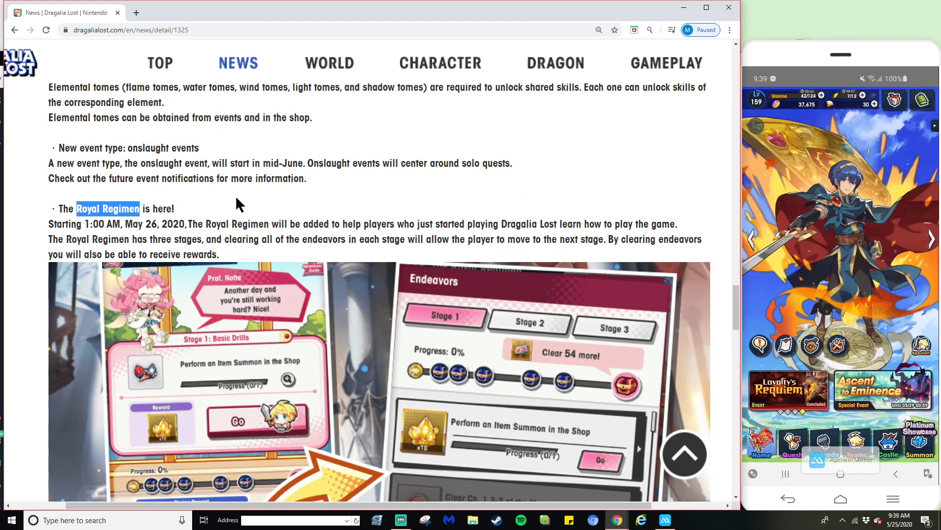
{"action": "scroll", "scroll_direction": "down", "scroll_amount": 3}
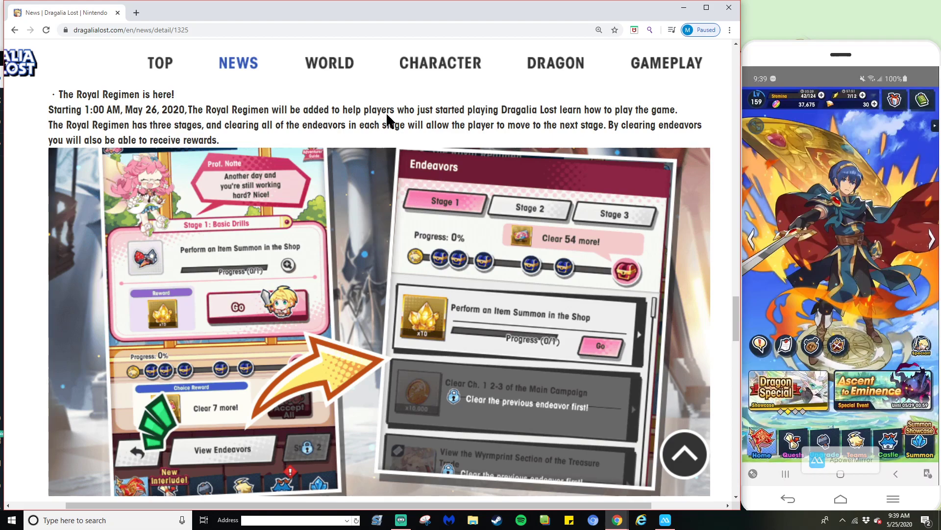
{"action": "mouse_move", "coordinate": [399, 94]}
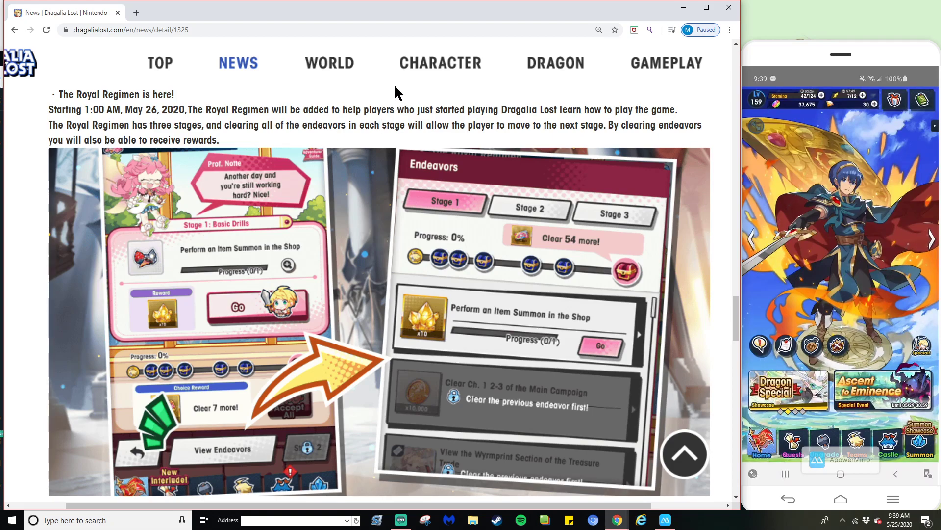